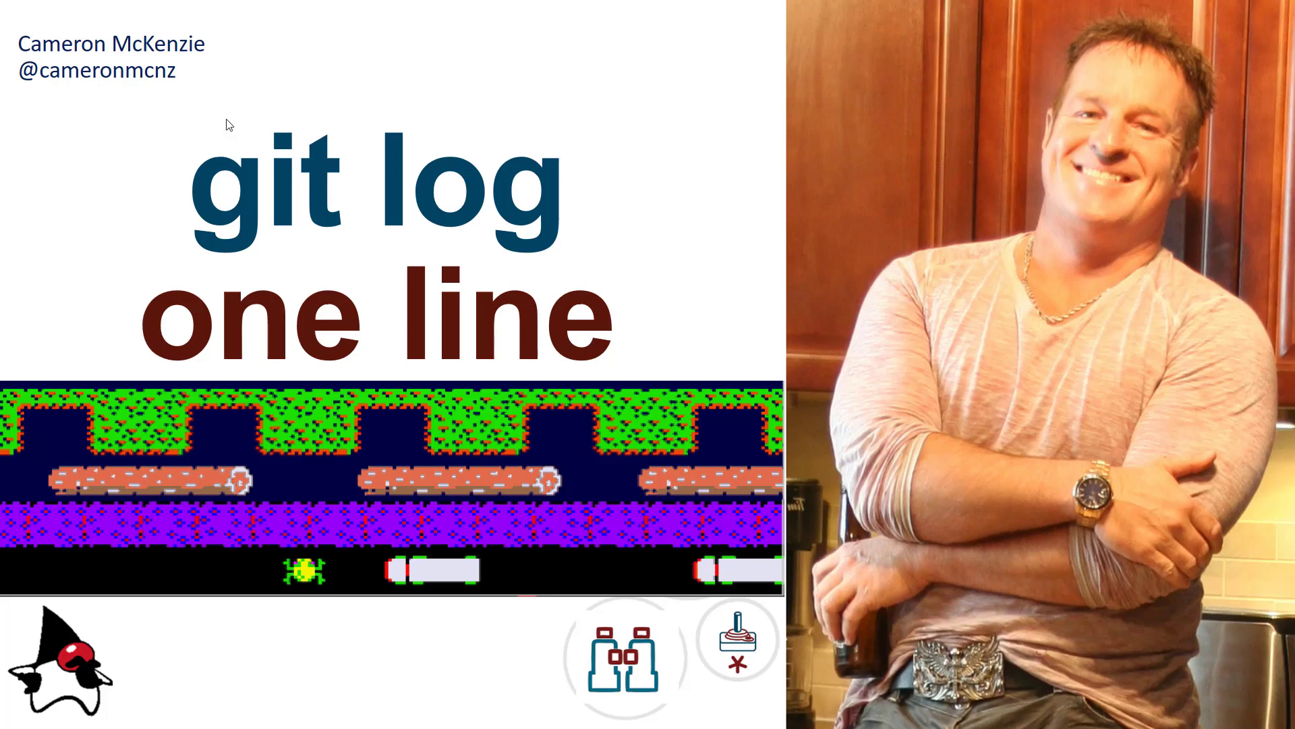
mouse_move(25, 92)
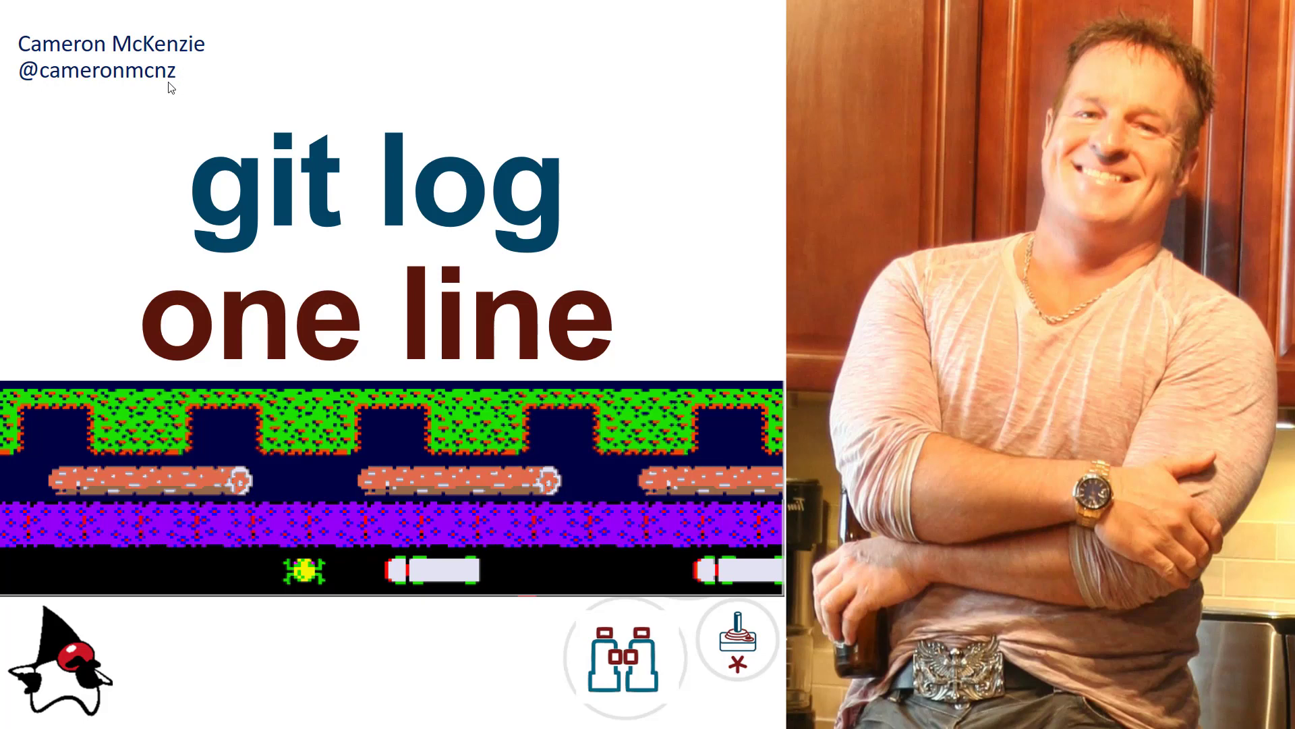
mouse_move(113, 383)
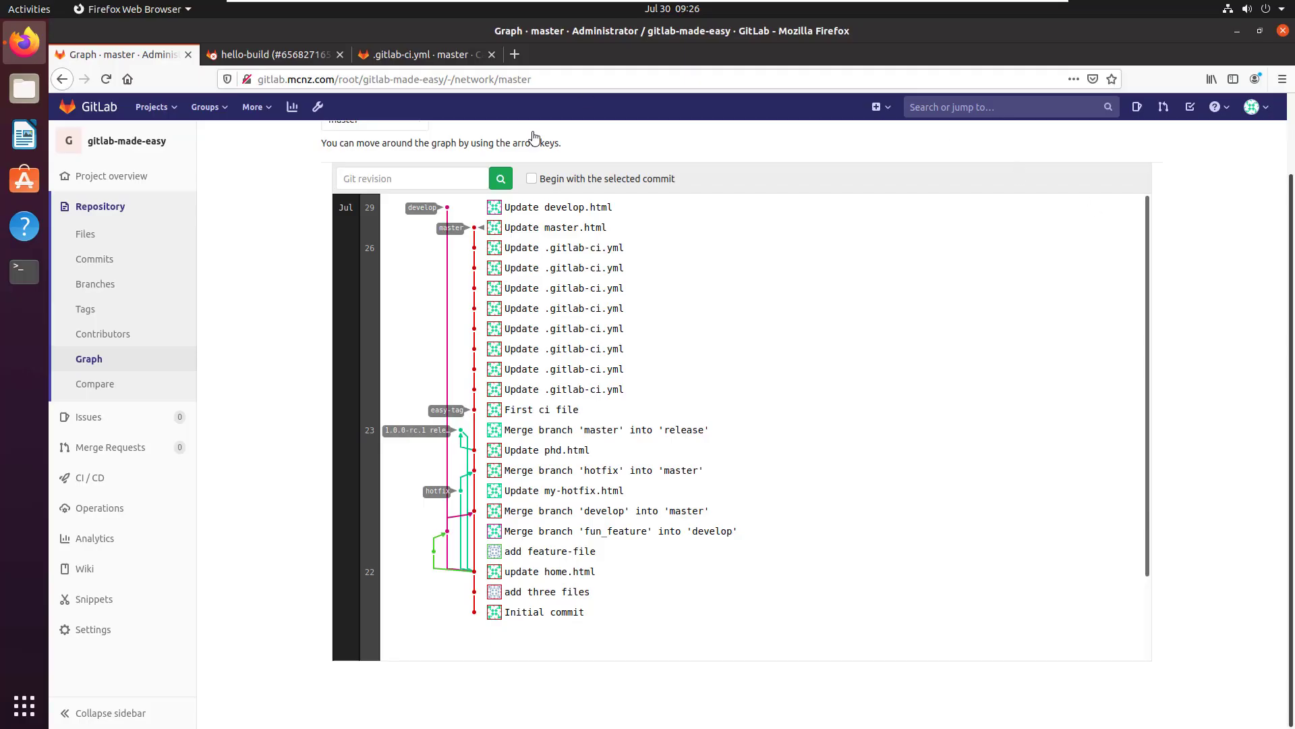
mouse_move(1092, 508)
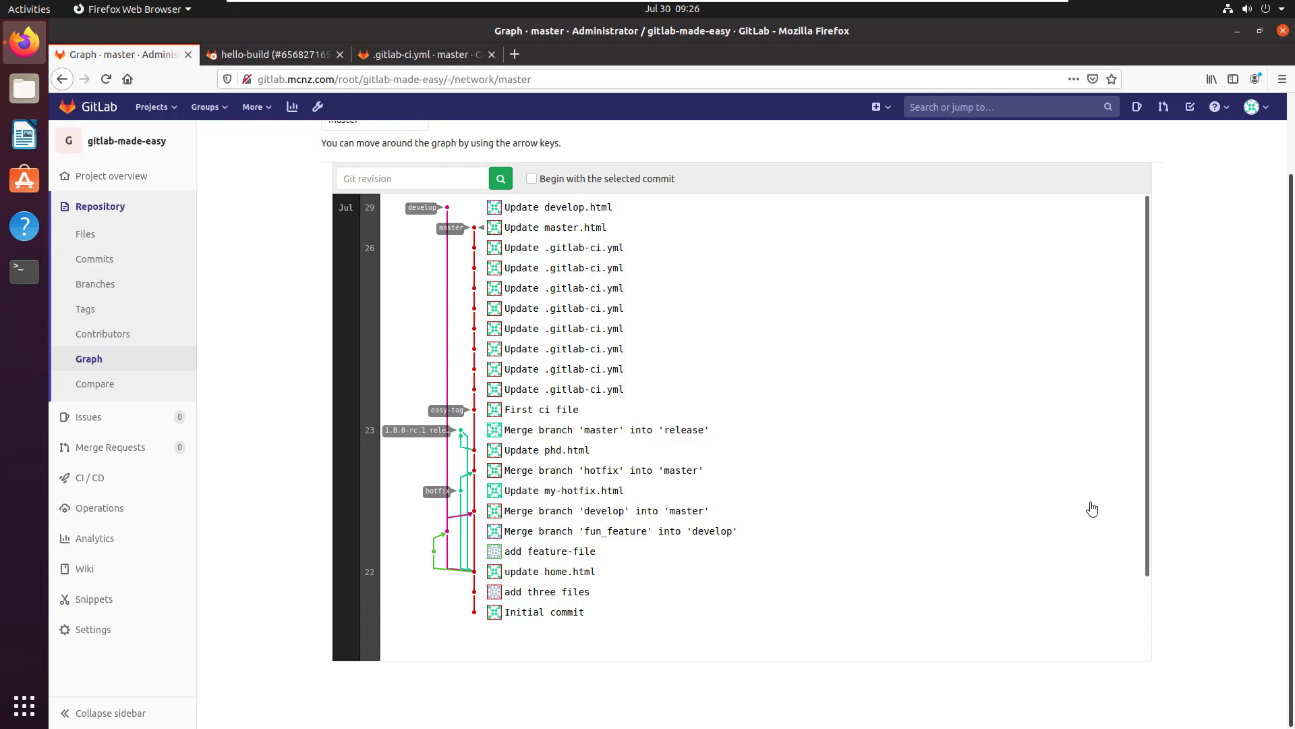
mouse_move(1149, 580)
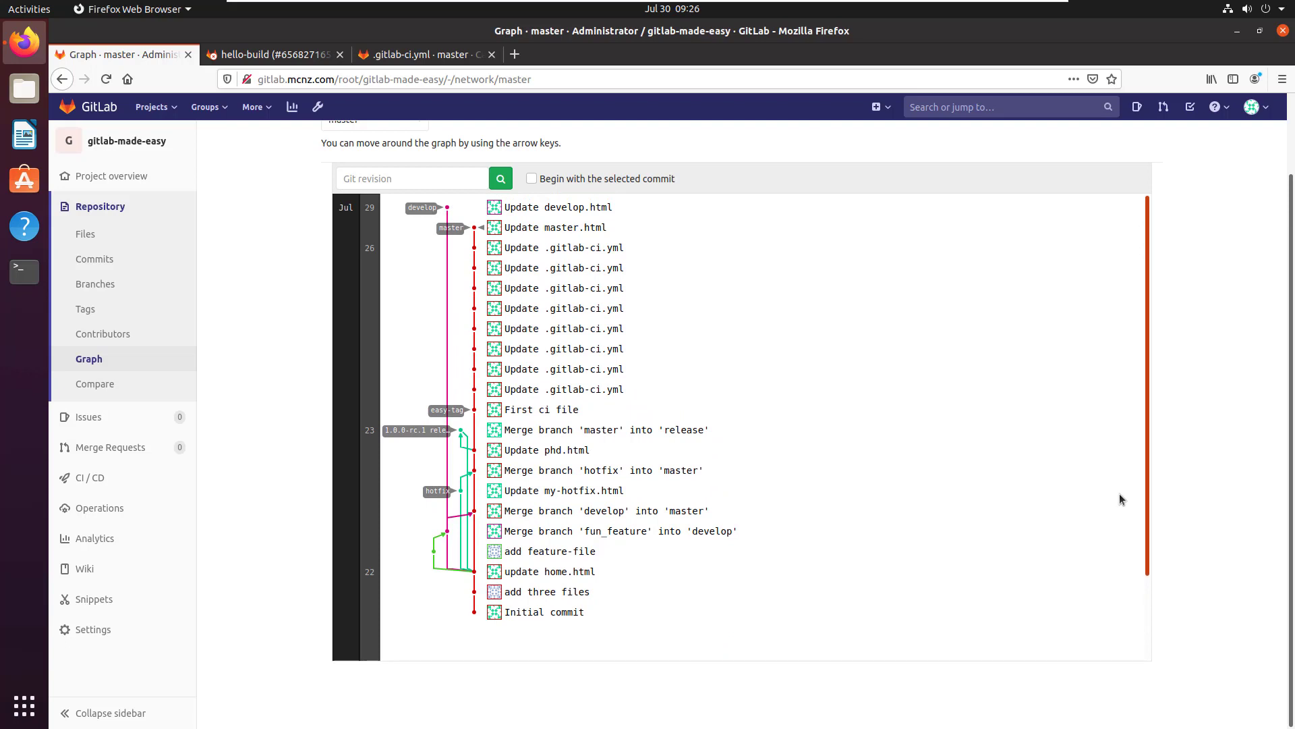
mouse_move(251, 331)
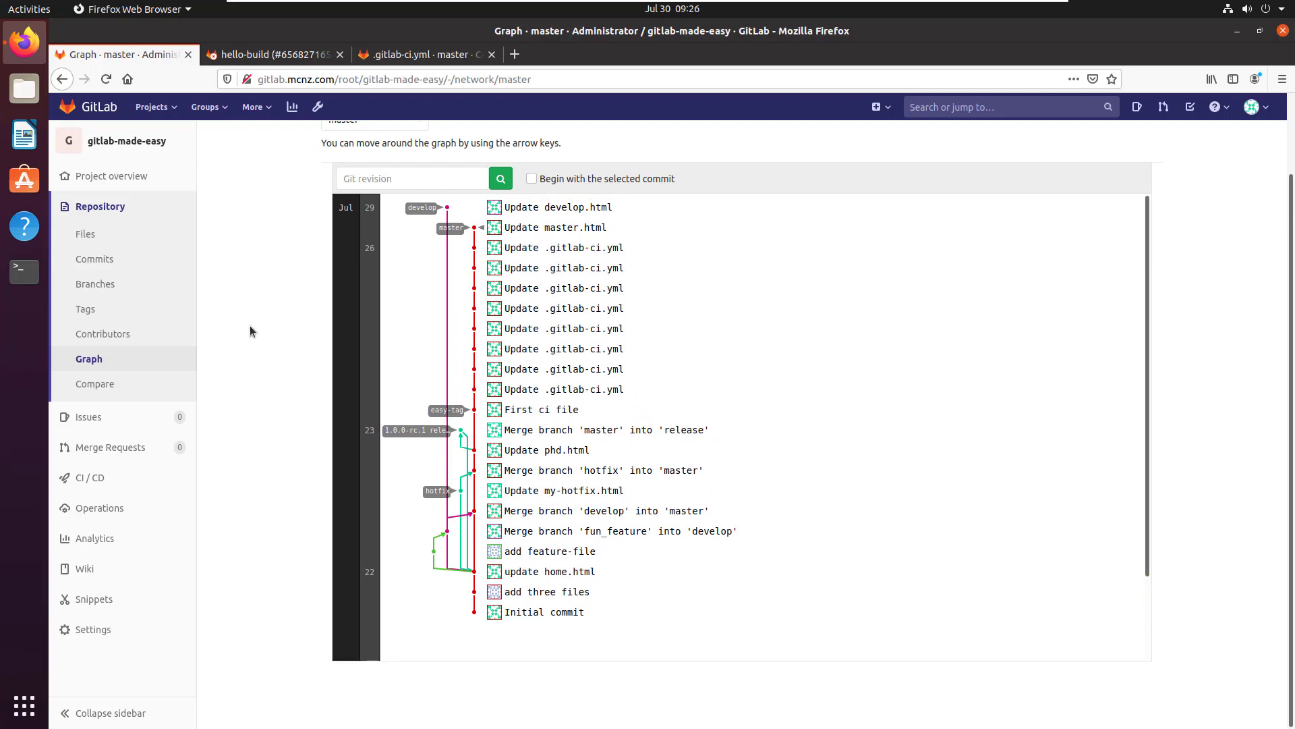
- Select gitlab-made-easy's HTTP clone address from the Files page Clone dropdown
click(99, 205)
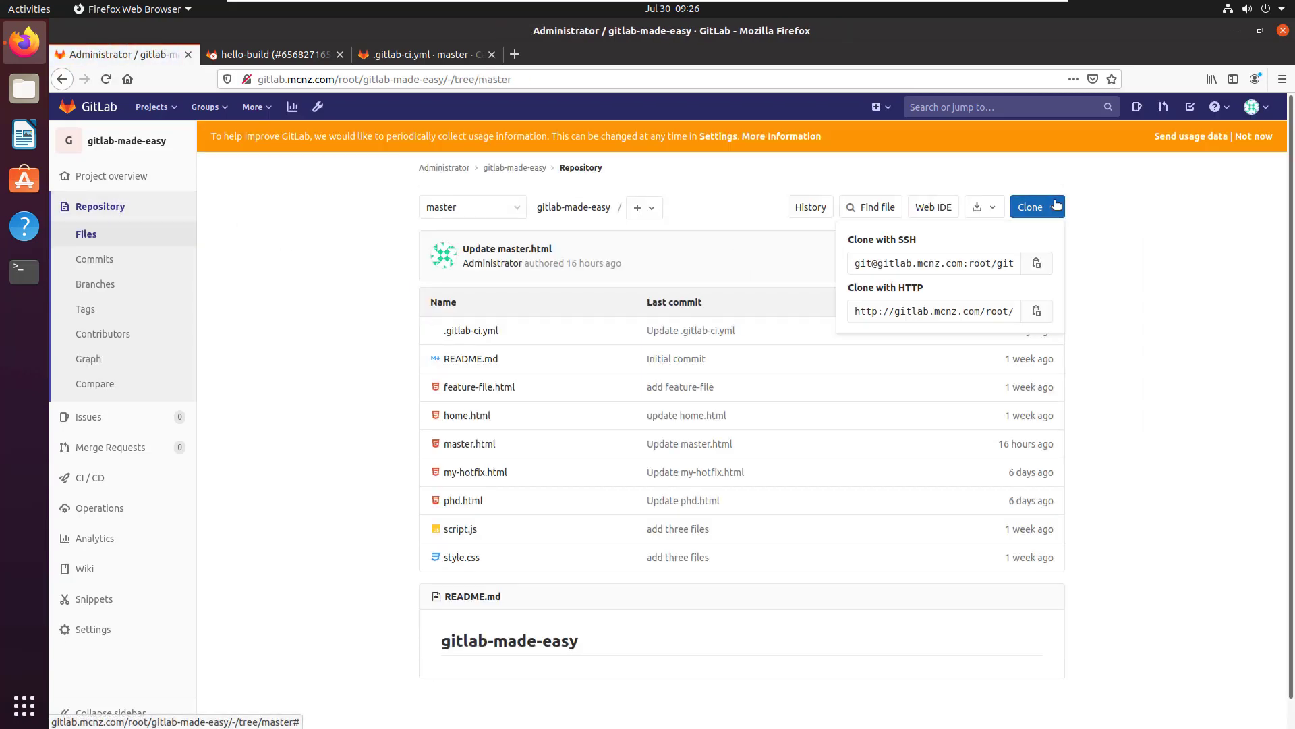
click(934, 311)
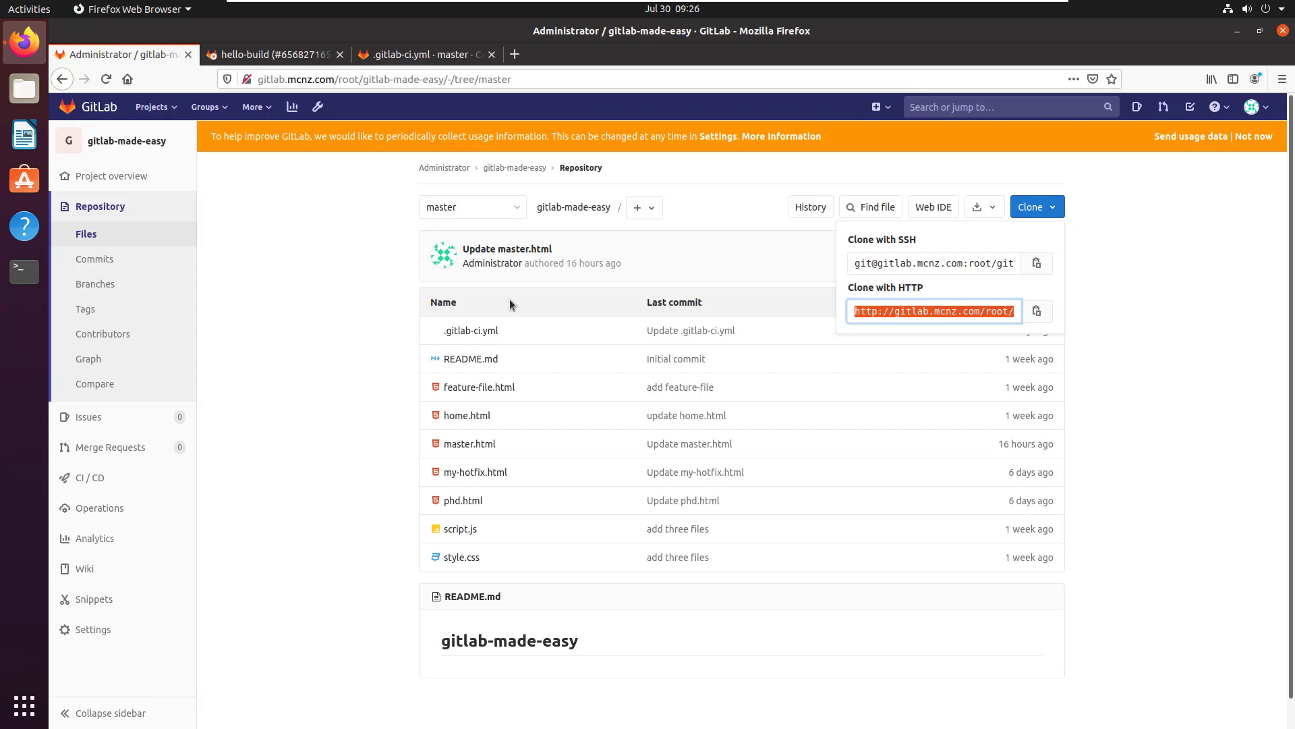
click(23, 272)
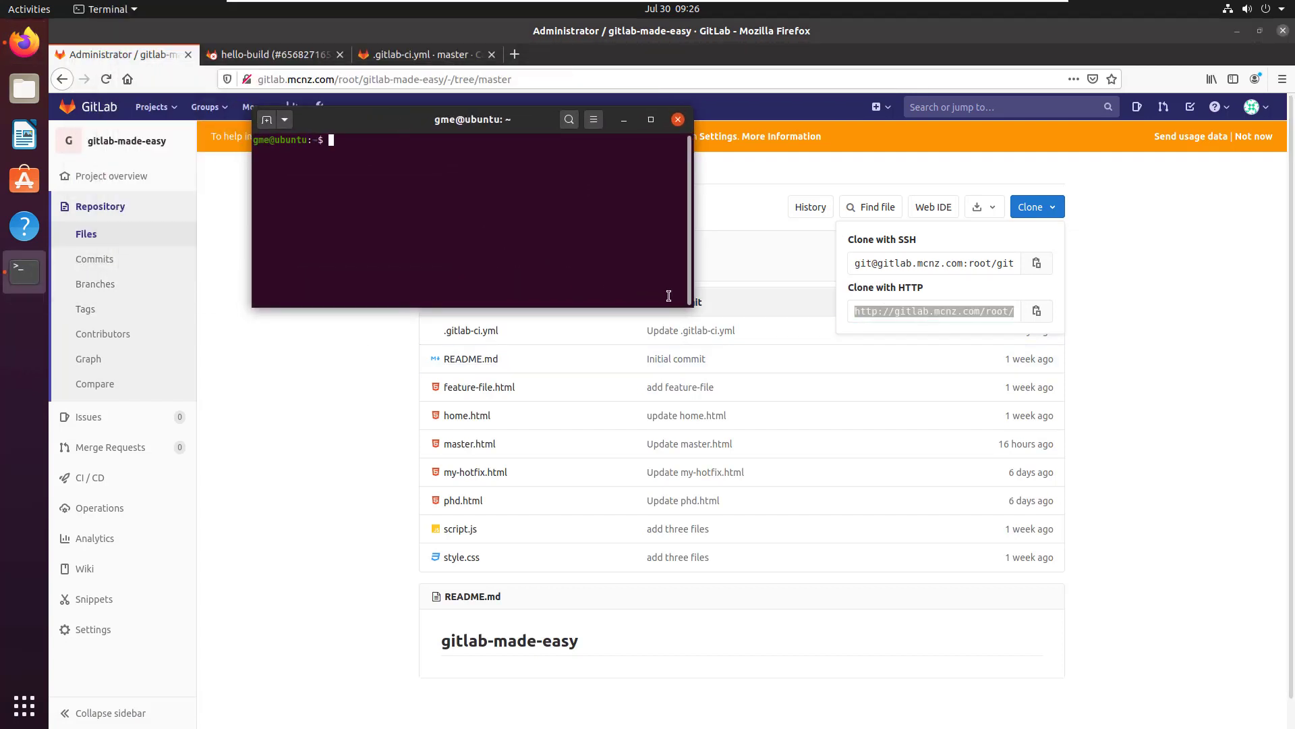
right_click(347, 211)
text(git clone)
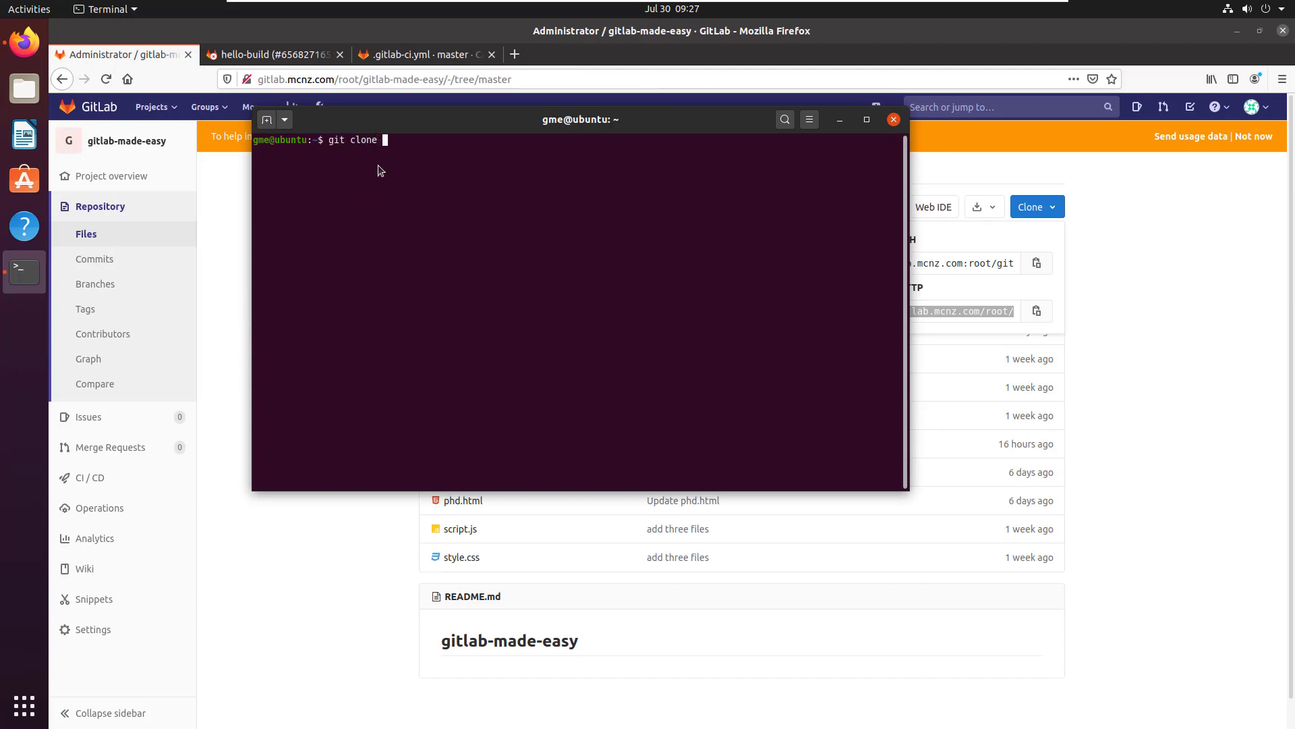
text(http://gitlab.mcnz.com/root/gitlab-made-easy.git)
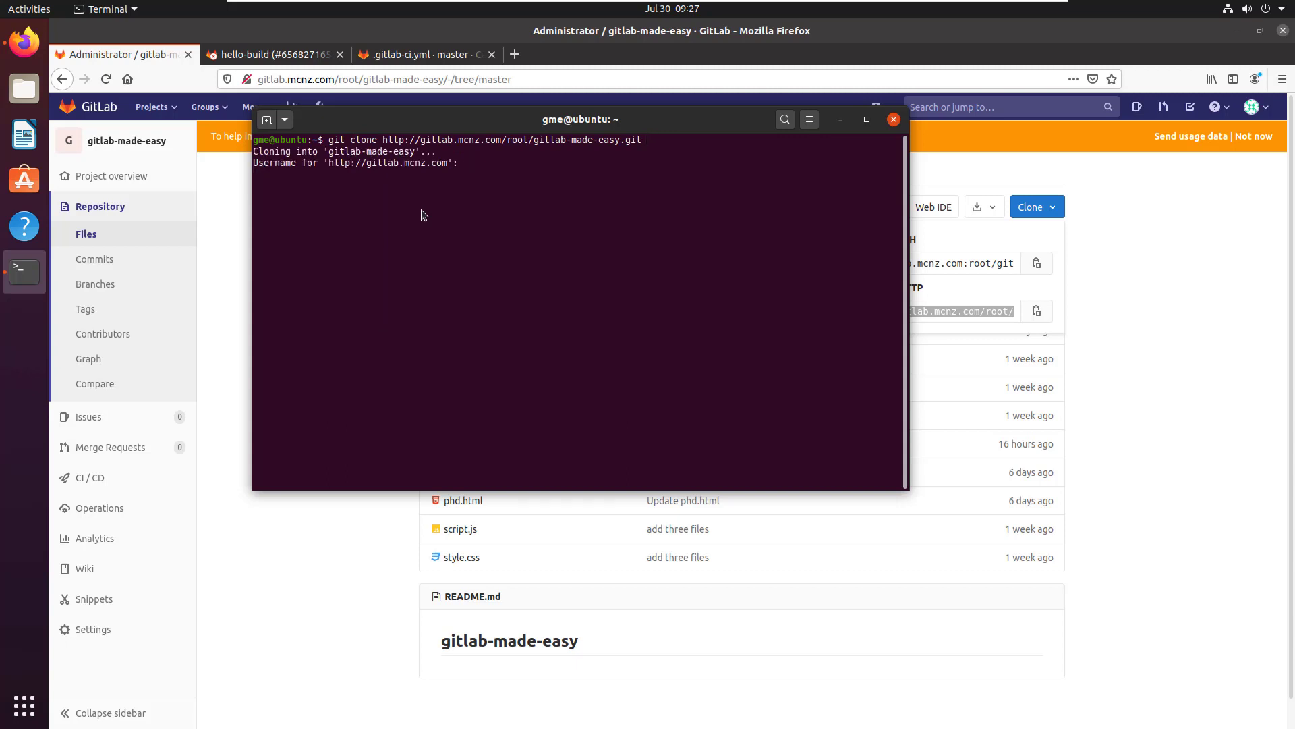
text(root)
text(ls)
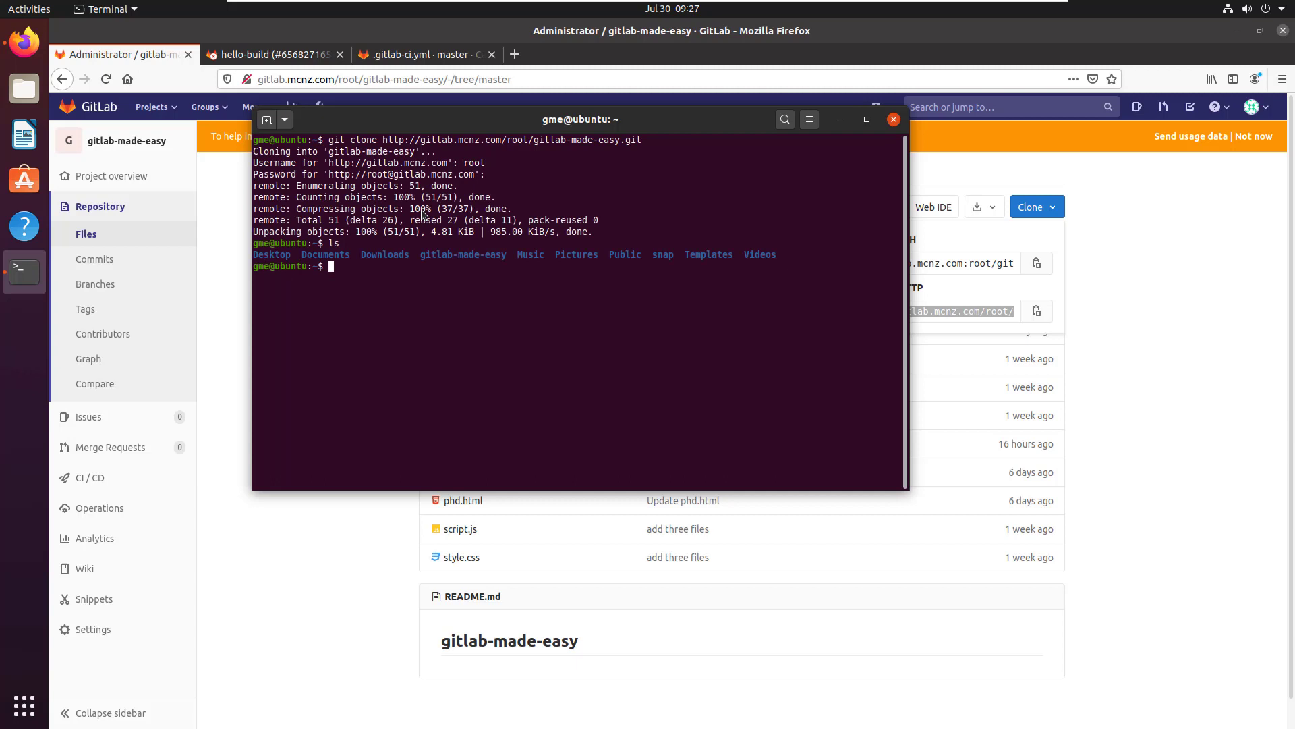
text(cd gitlab-made-easy)
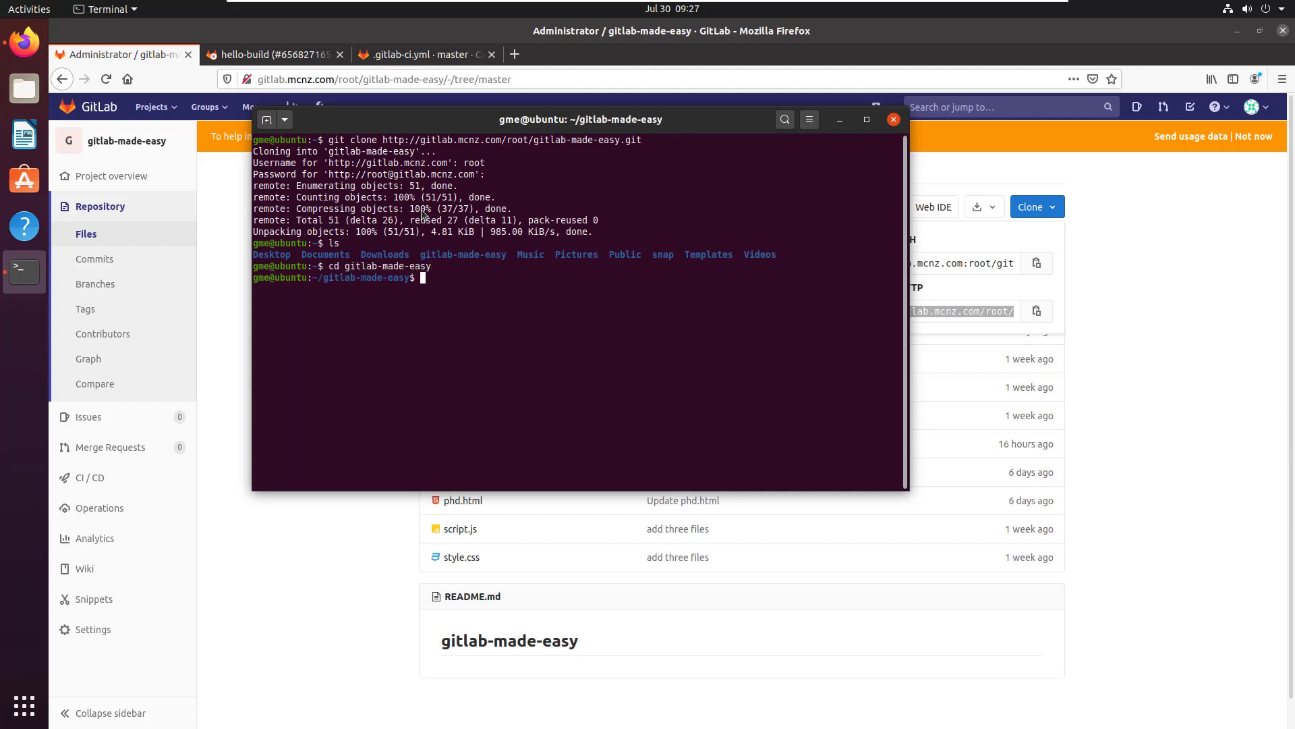
text(ls)
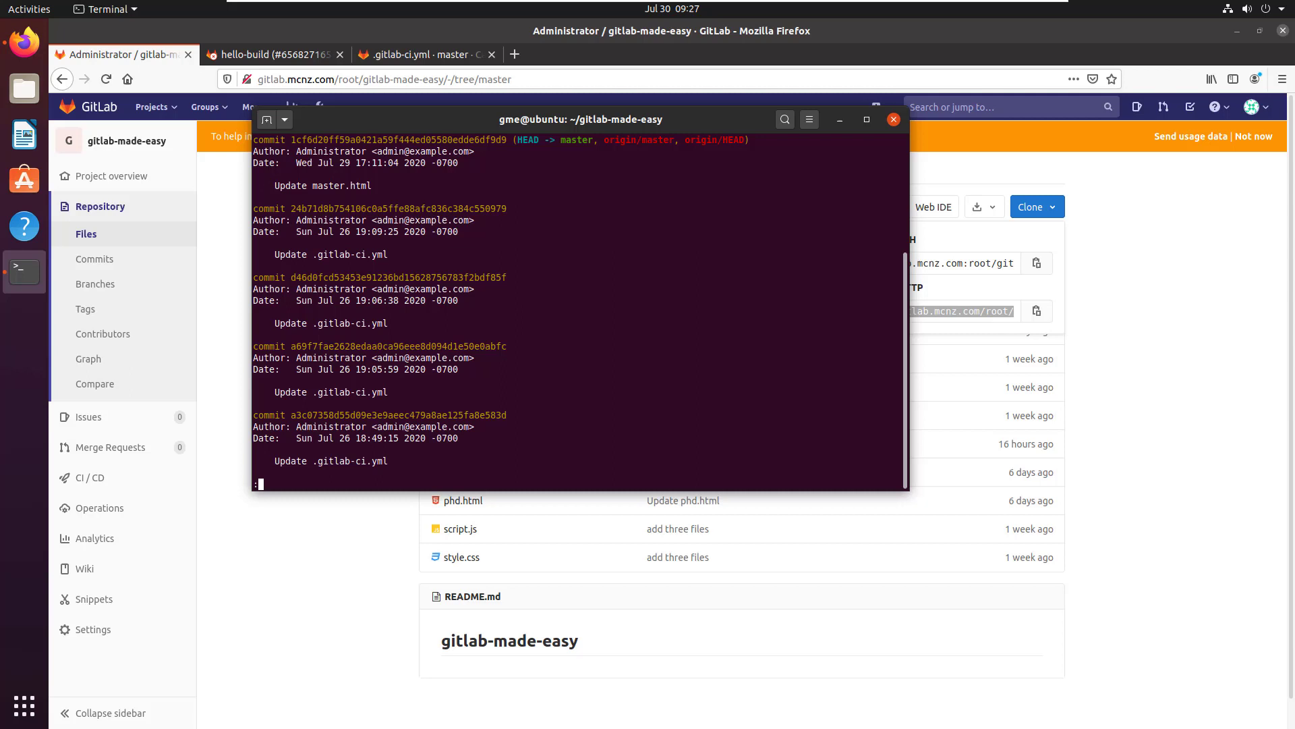
mouse_move(494, 409)
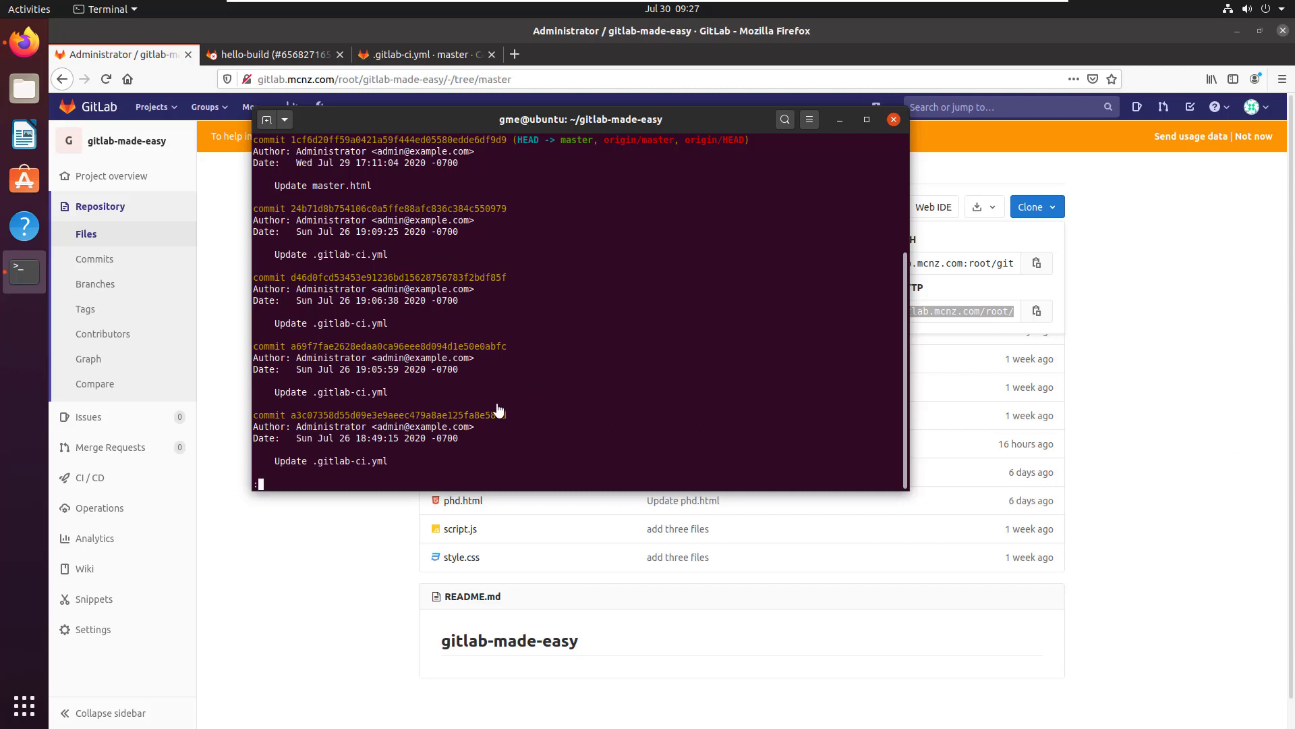
- Scroll the git log output down to the oldest commit entry
scroll(down, 3)
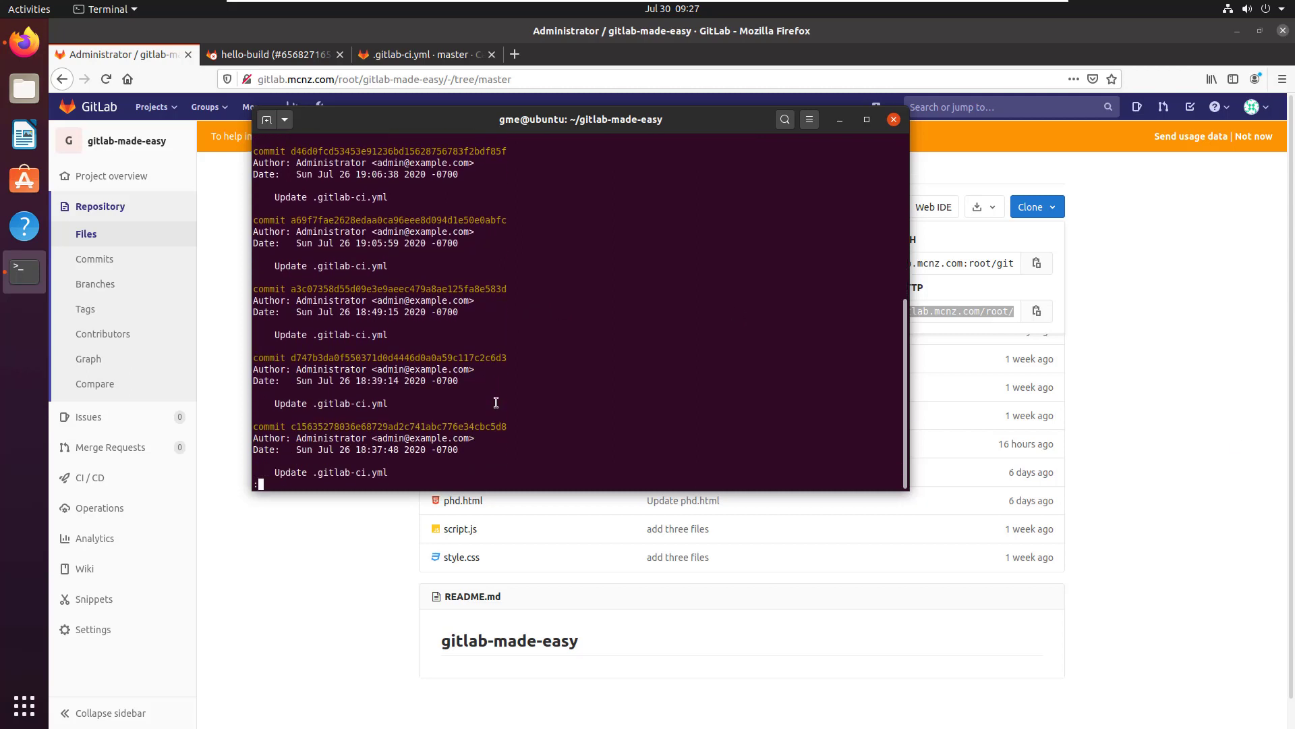
scroll(down, 3)
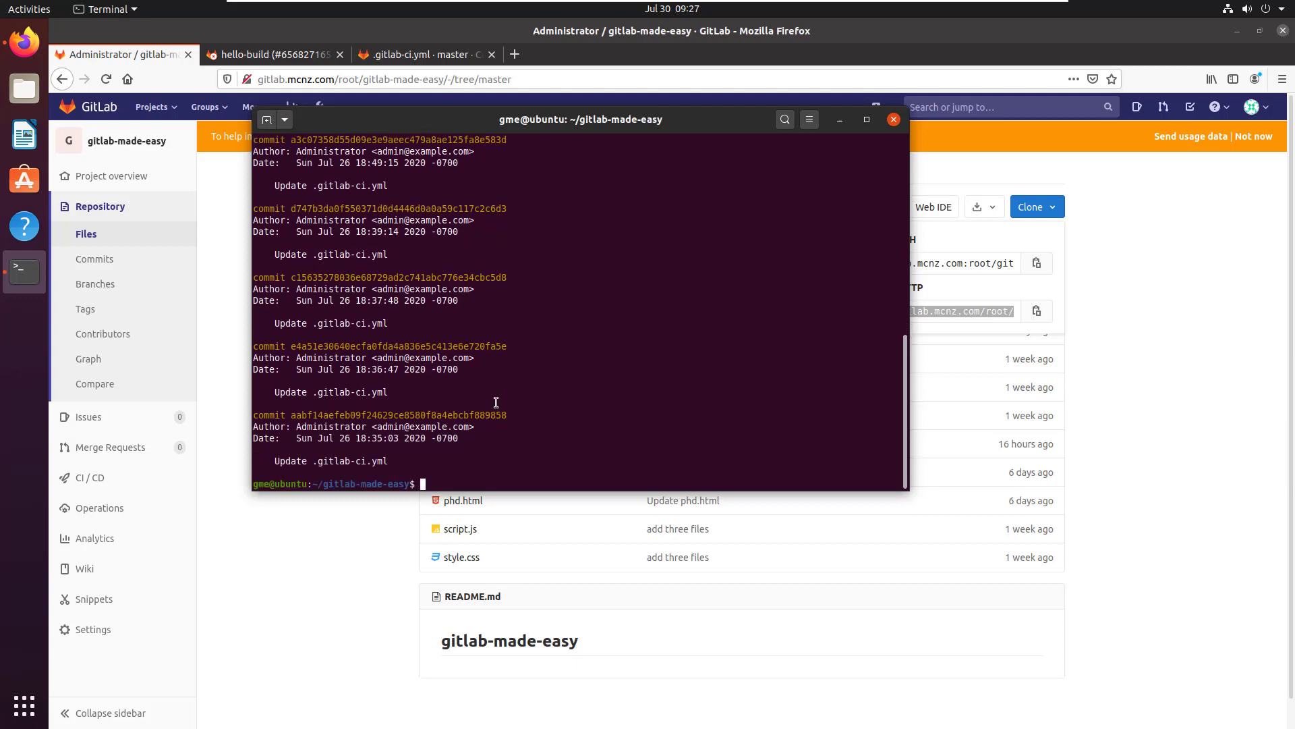
- Run git log --pretty=oneline to list full hashes and messages
text(git g)
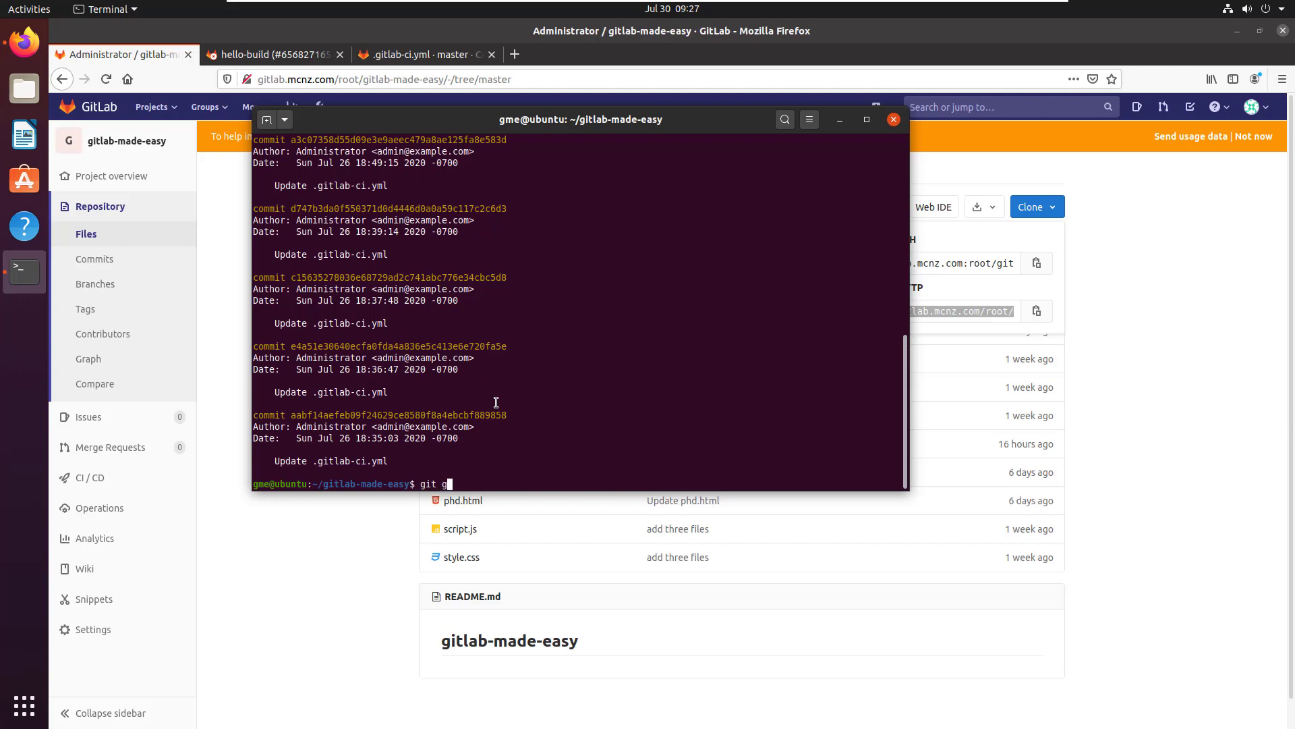
key(BackSpace)
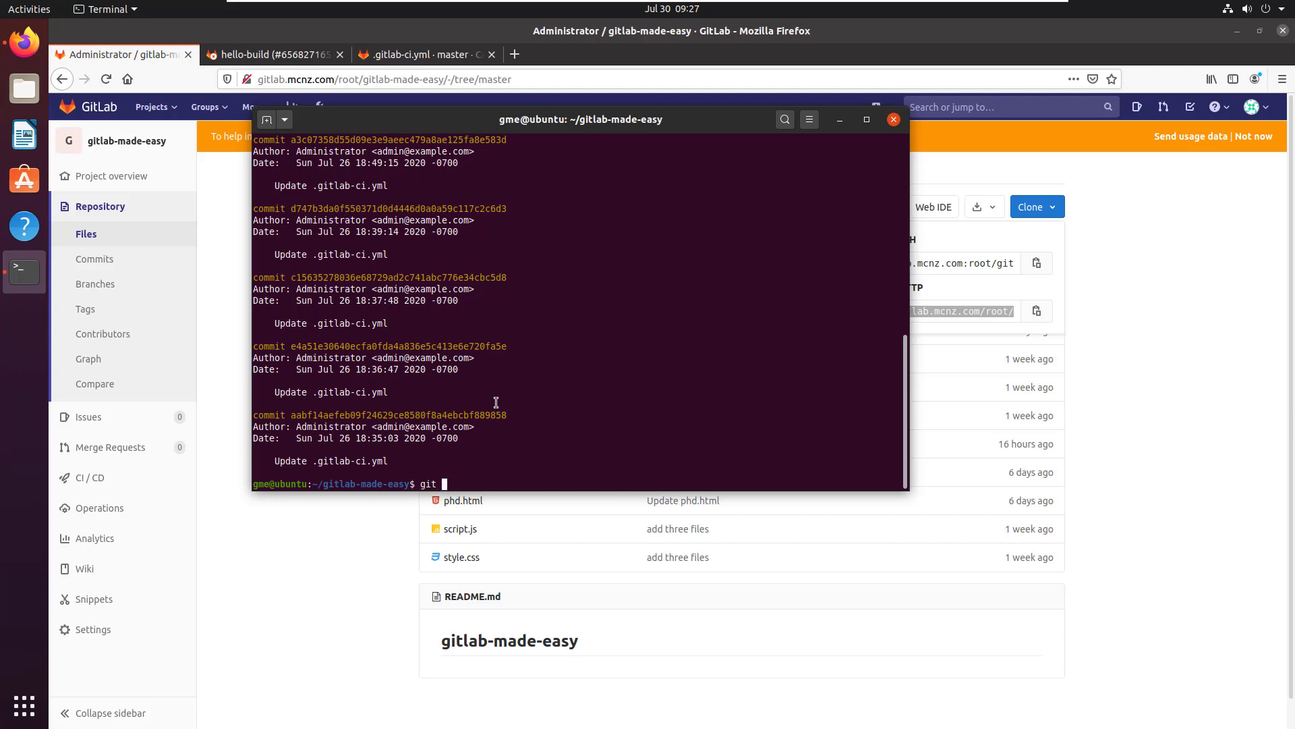
text(log --)
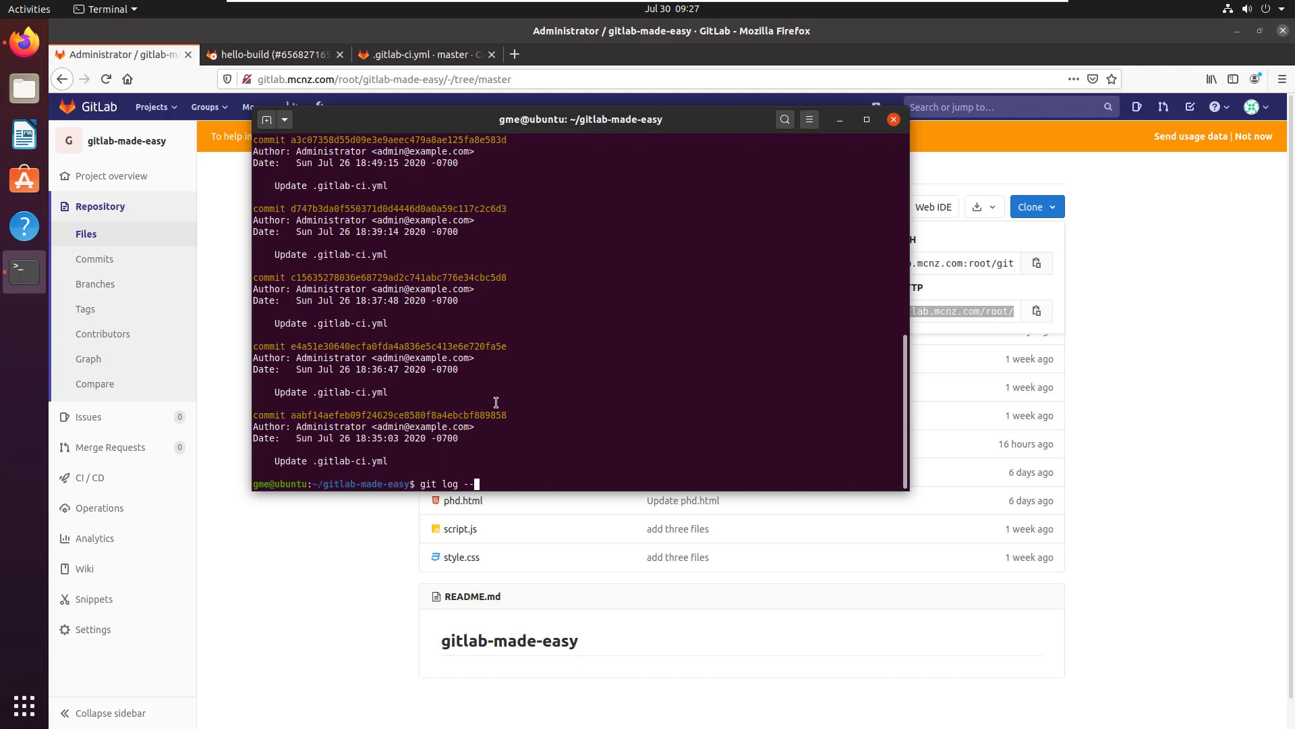
text(prety)
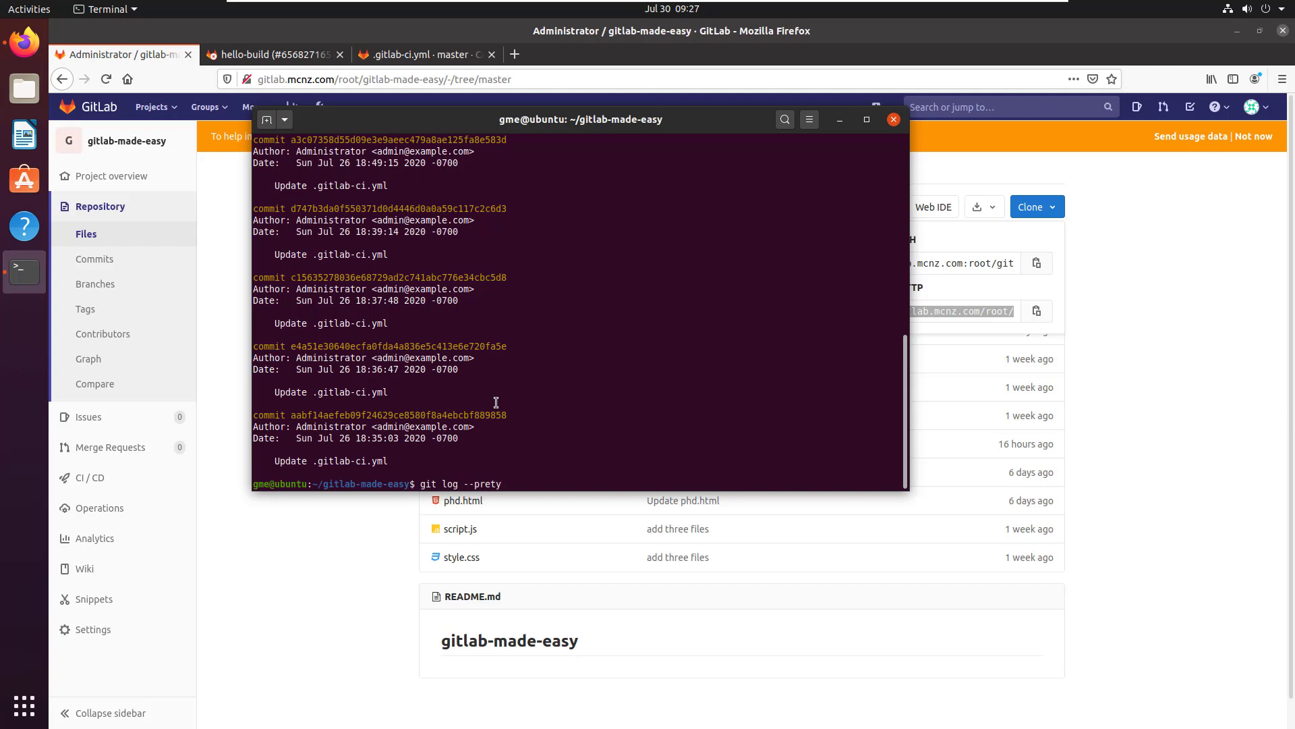
text(ty)
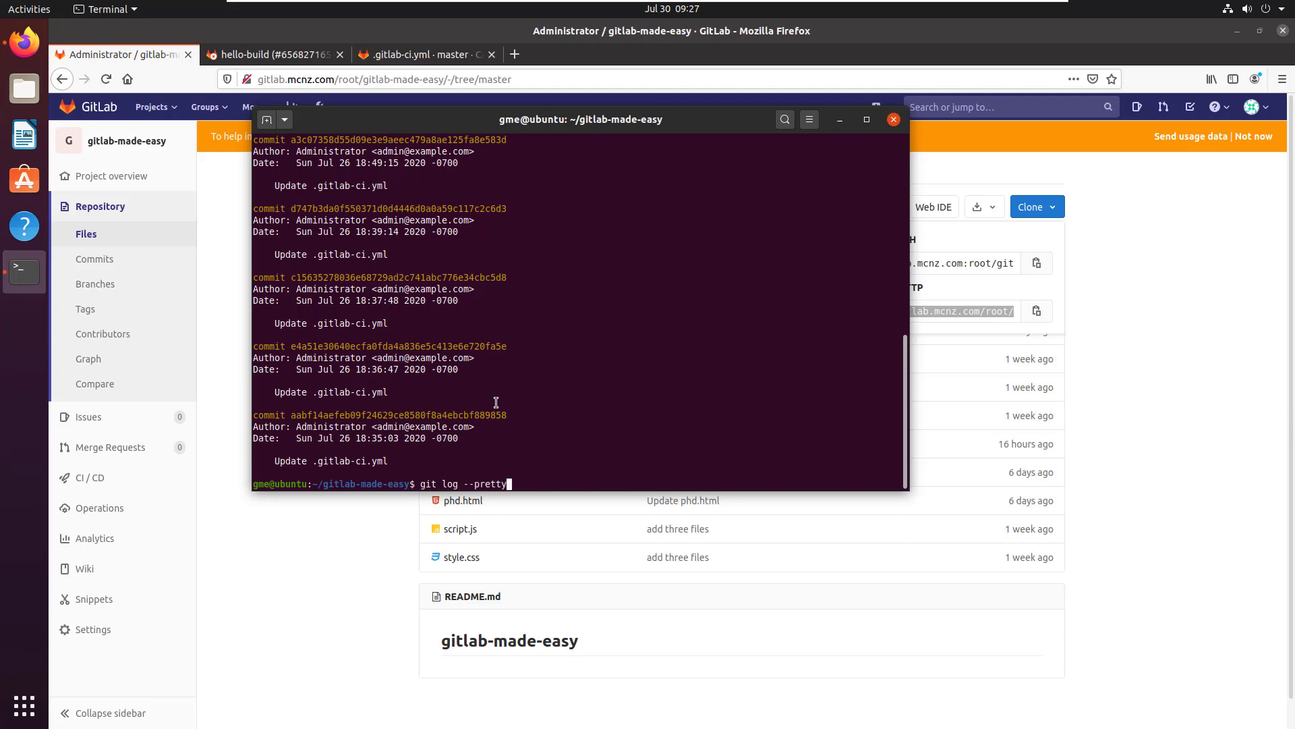
text(=oneline)
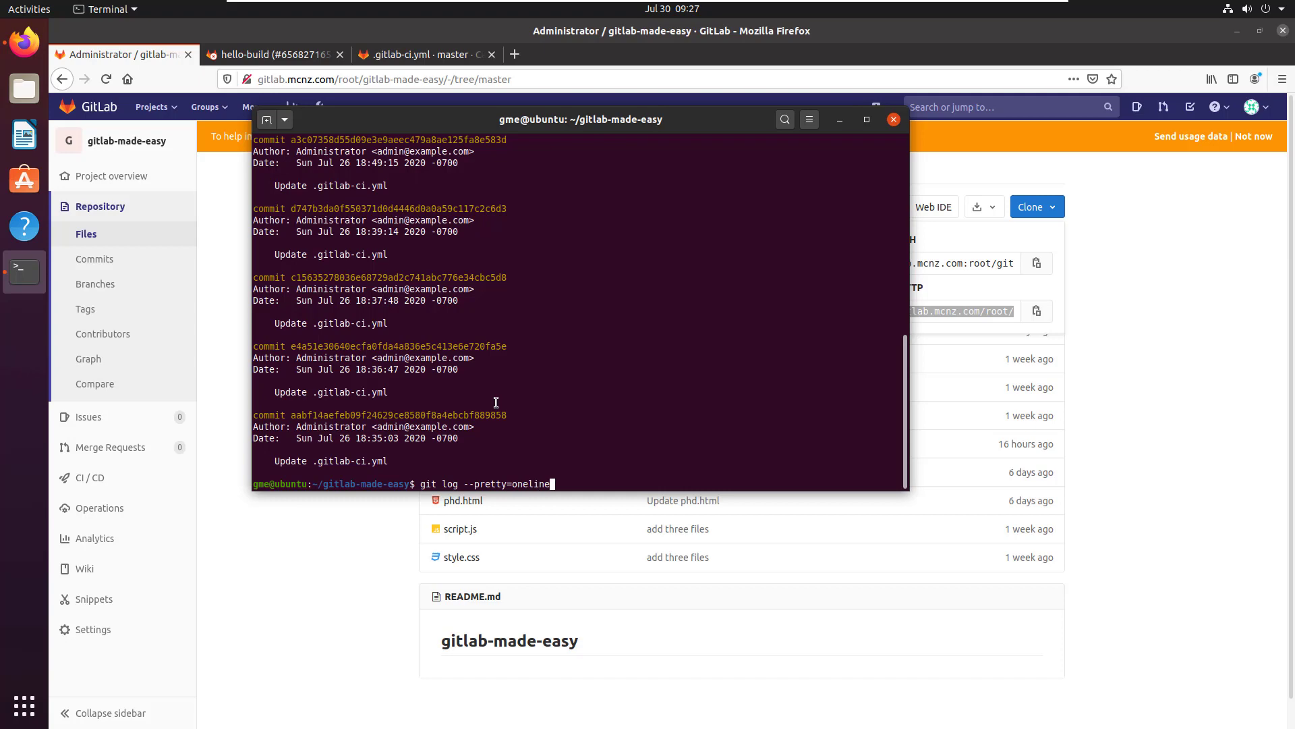
key(Return)
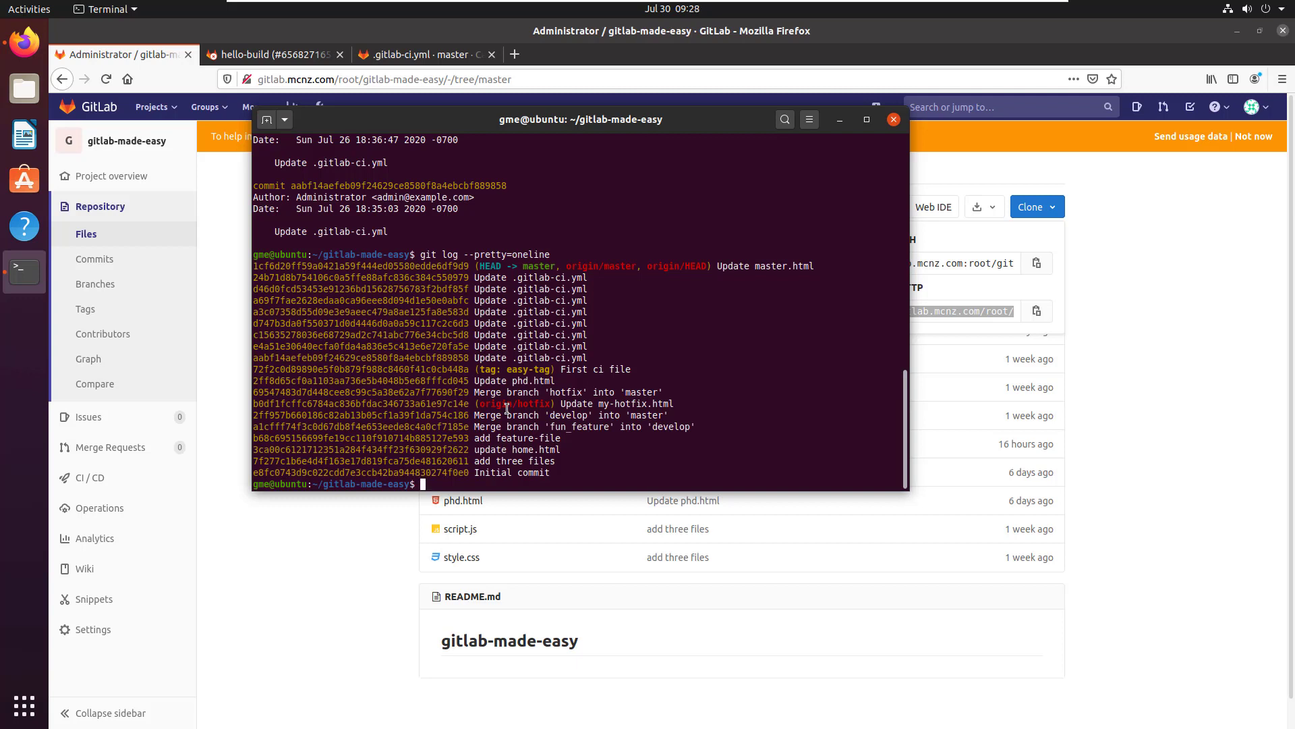
- Enter the git log command to list commits with abbreviated hashes
text(git log --pretty=oneline)
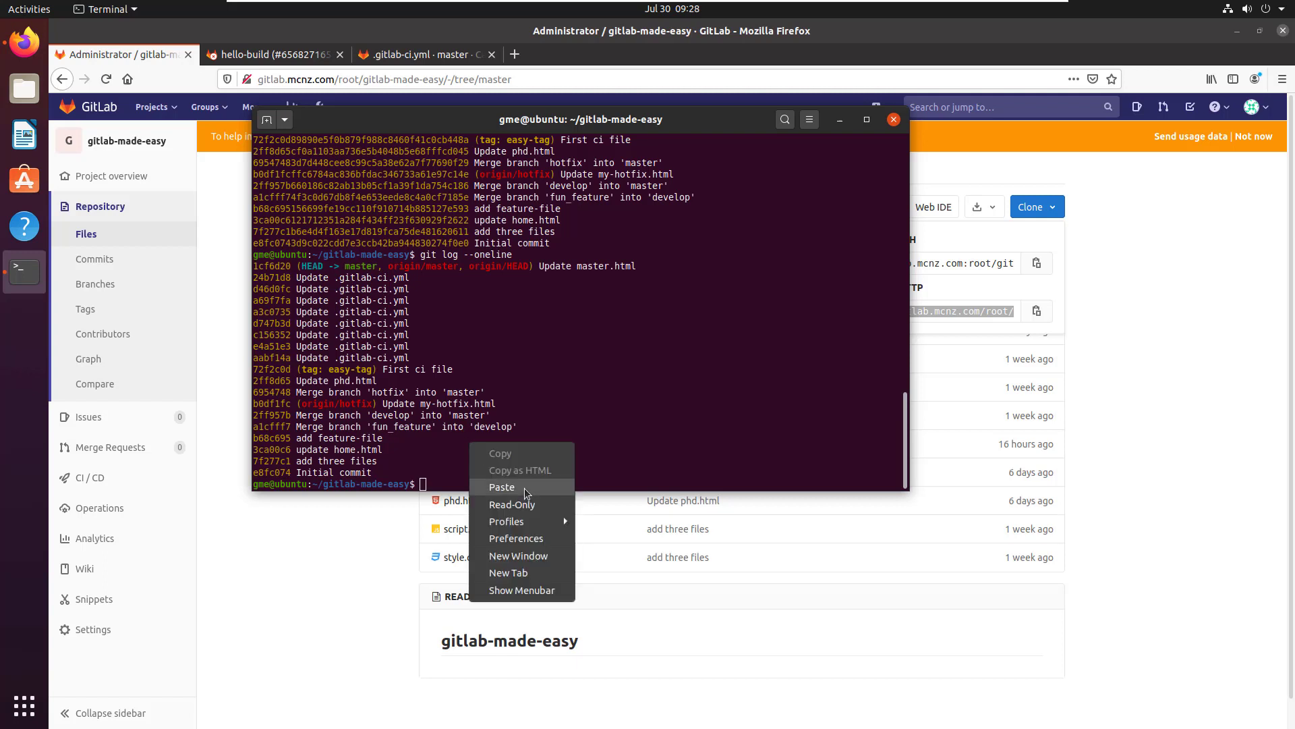
- Paste the log command to draw the history as a --graph --oneline graph
click(501, 487)
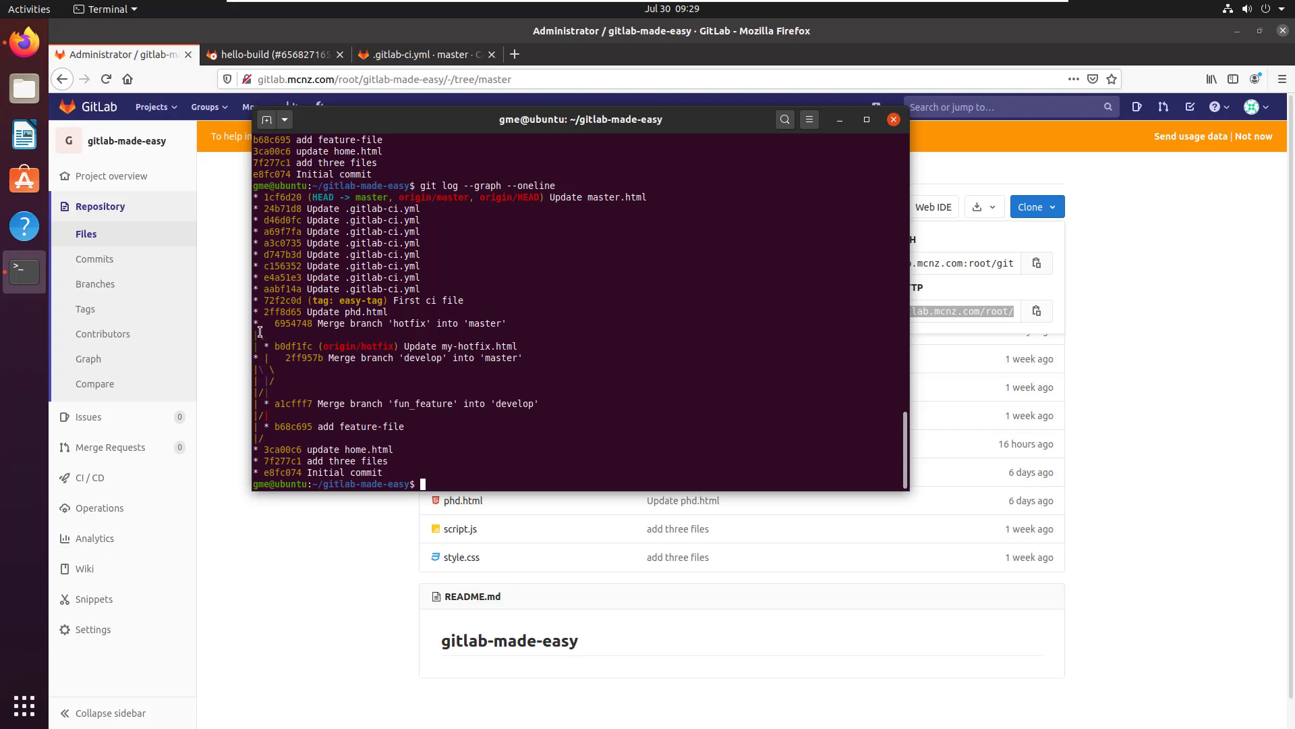
mouse_move(281, 436)
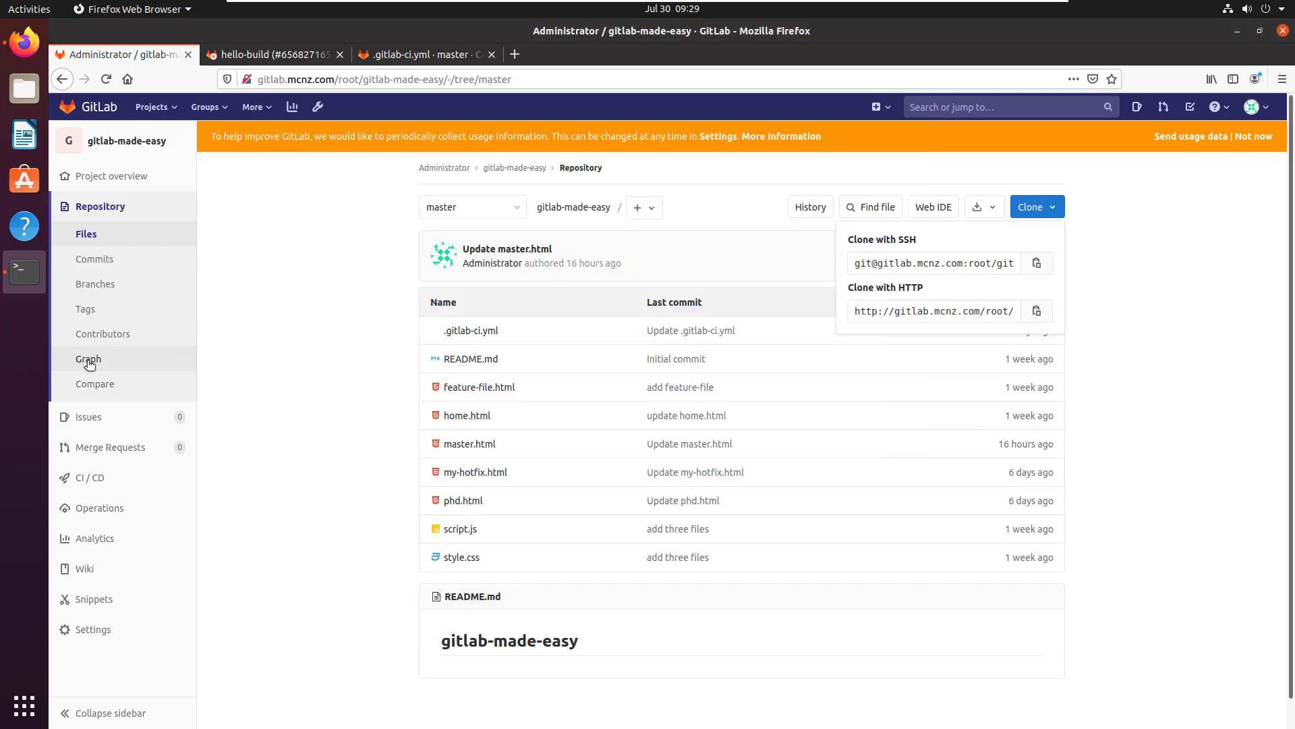
click(88, 358)
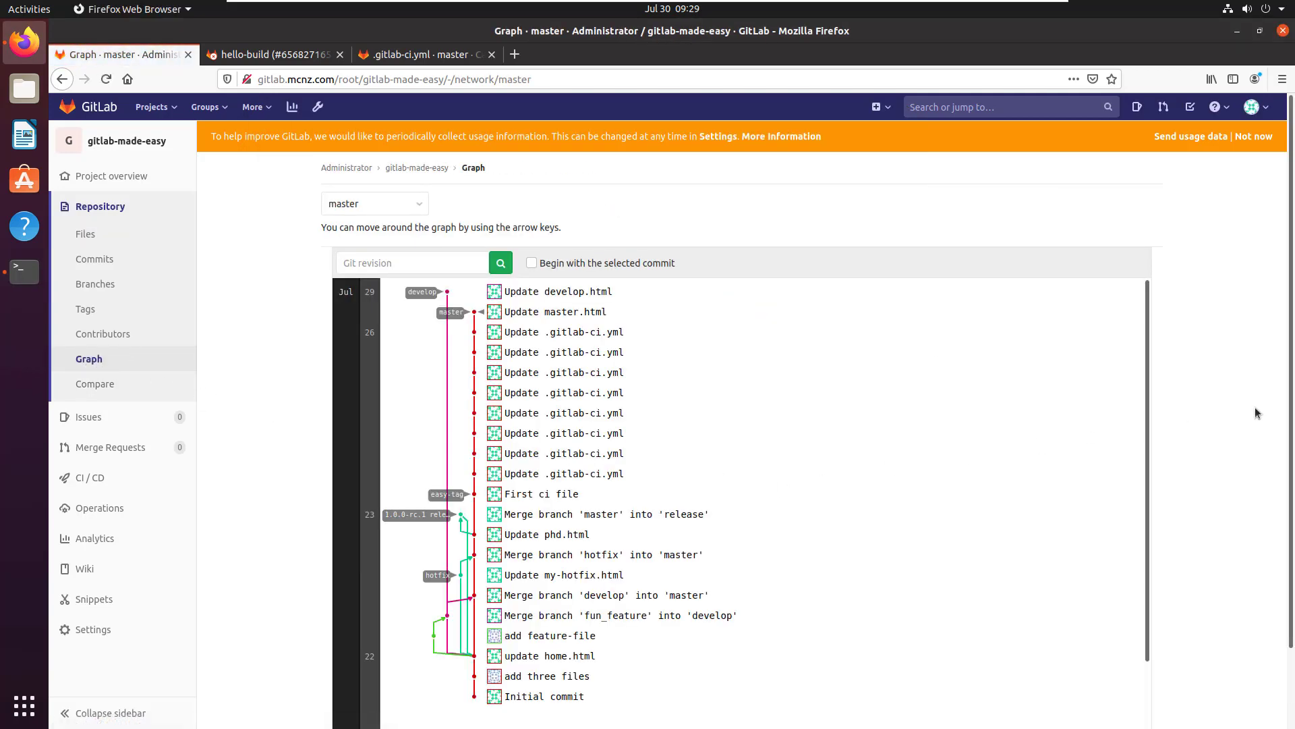
scroll(down, 3)
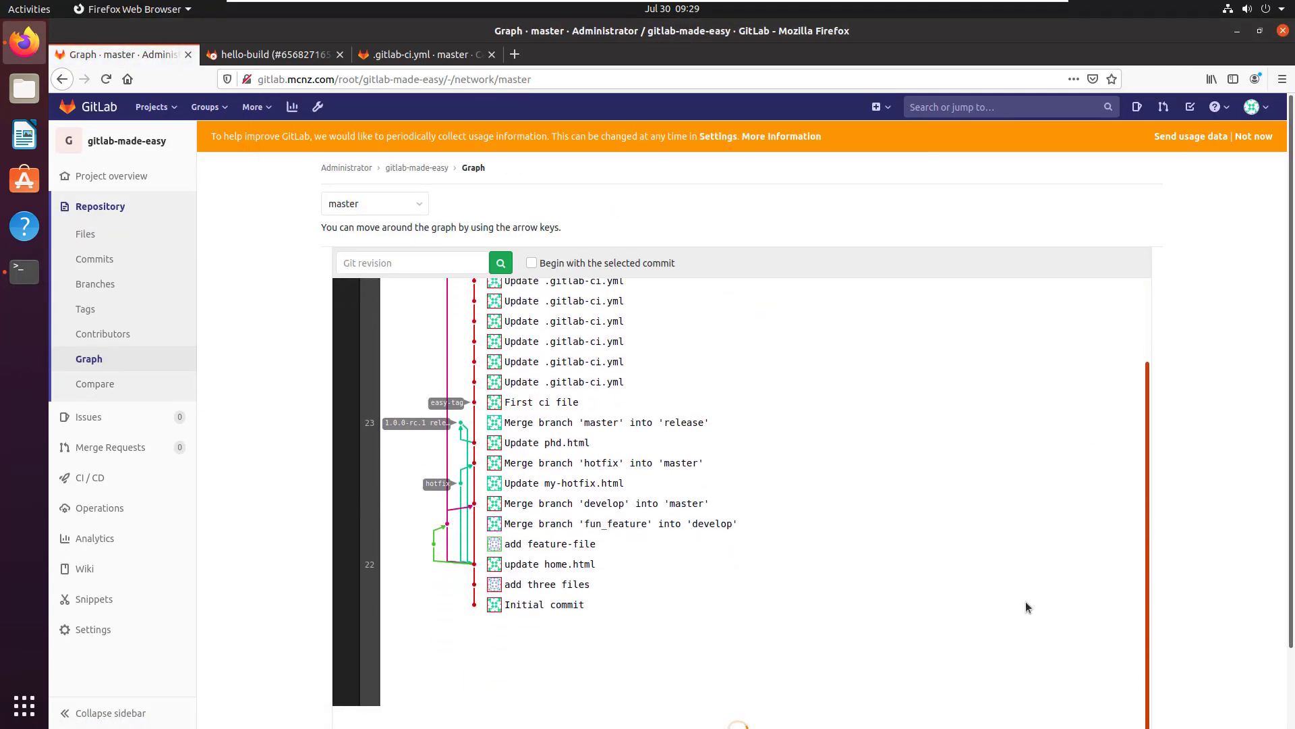
mouse_move(541, 603)
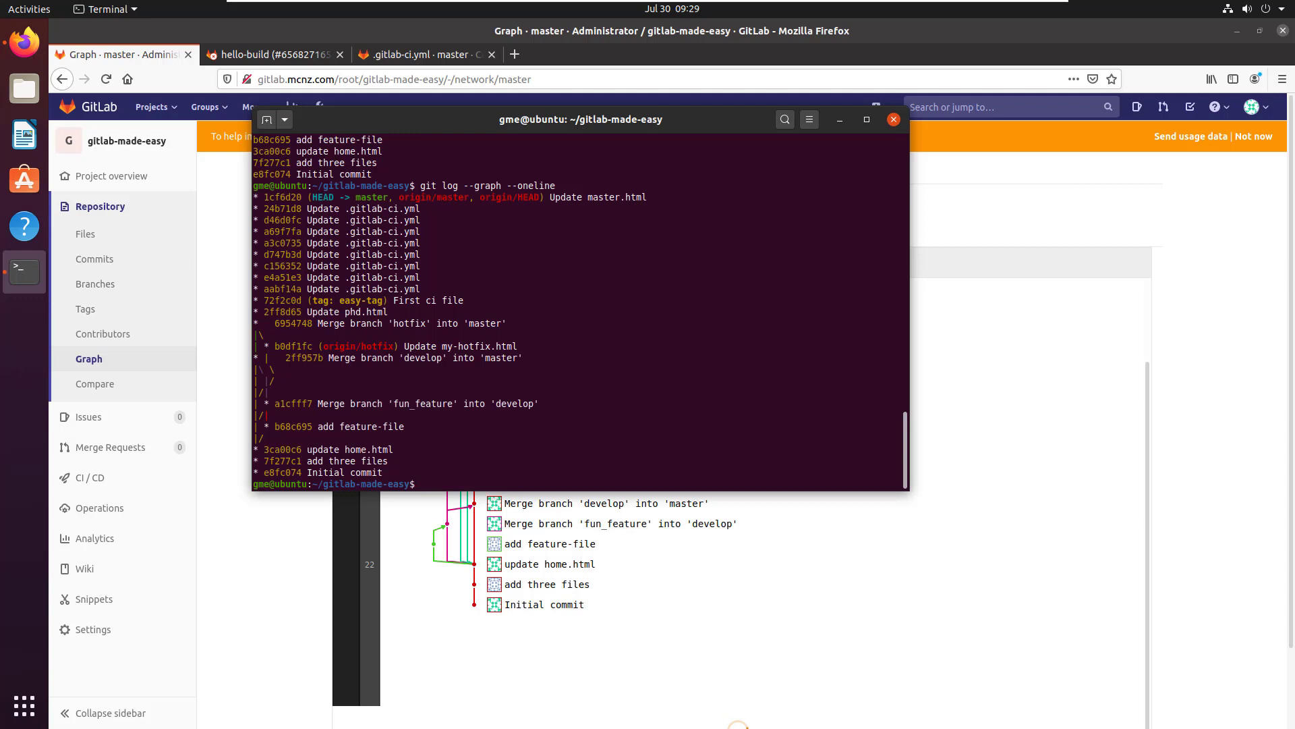
mouse_move(877, 402)
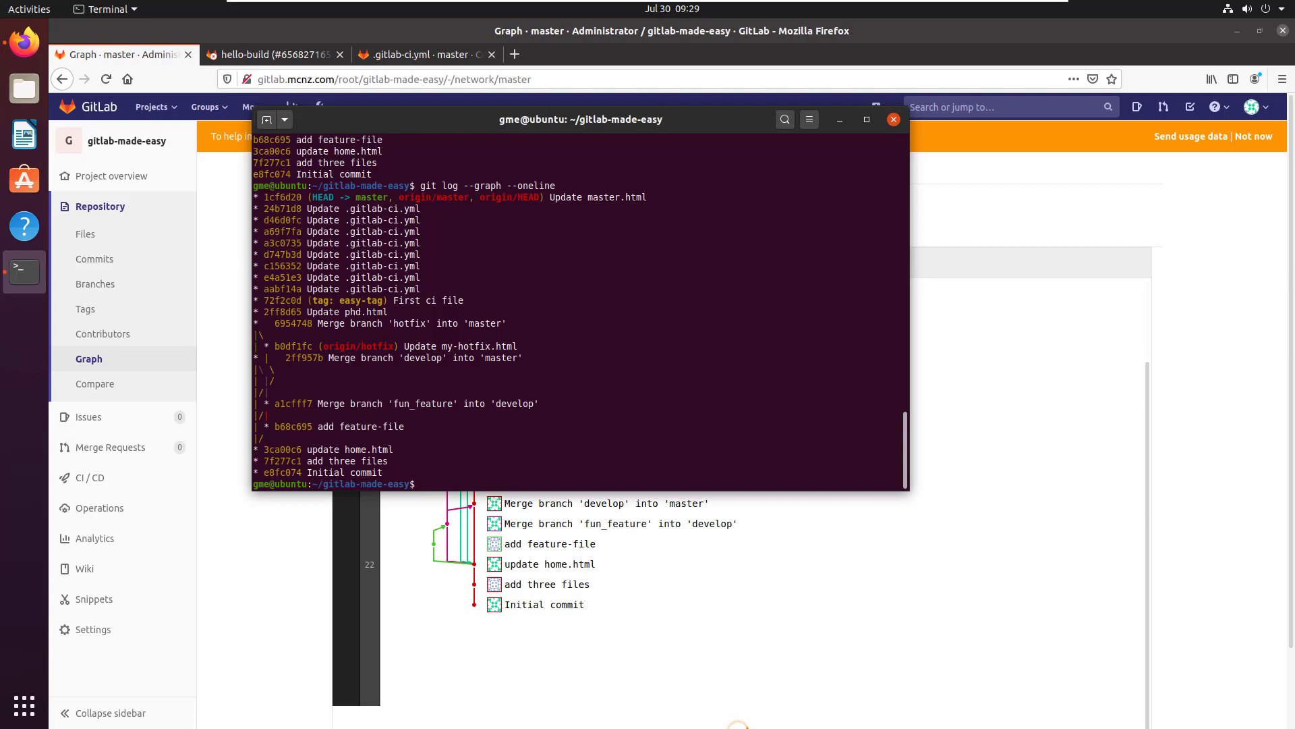
- Run git log with a %C colour-coded pretty format and --date=human
right_click(436, 452)
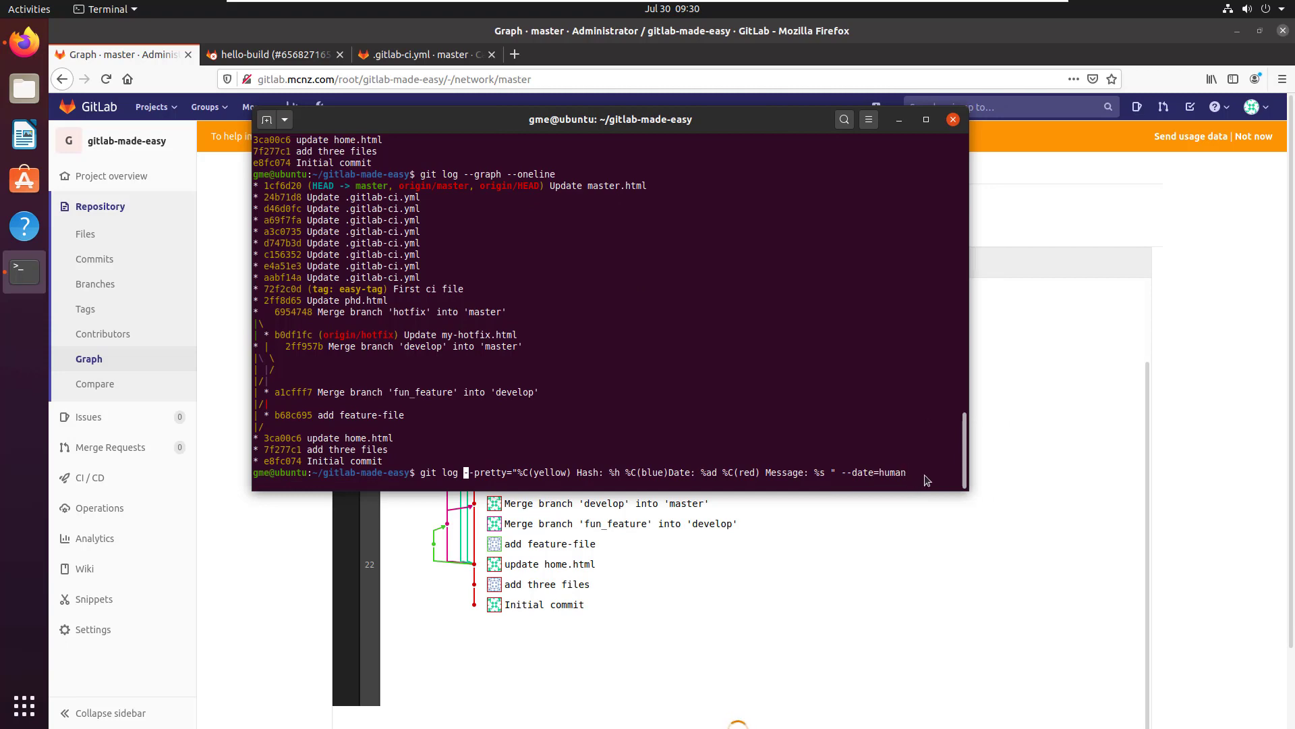
key(Return)
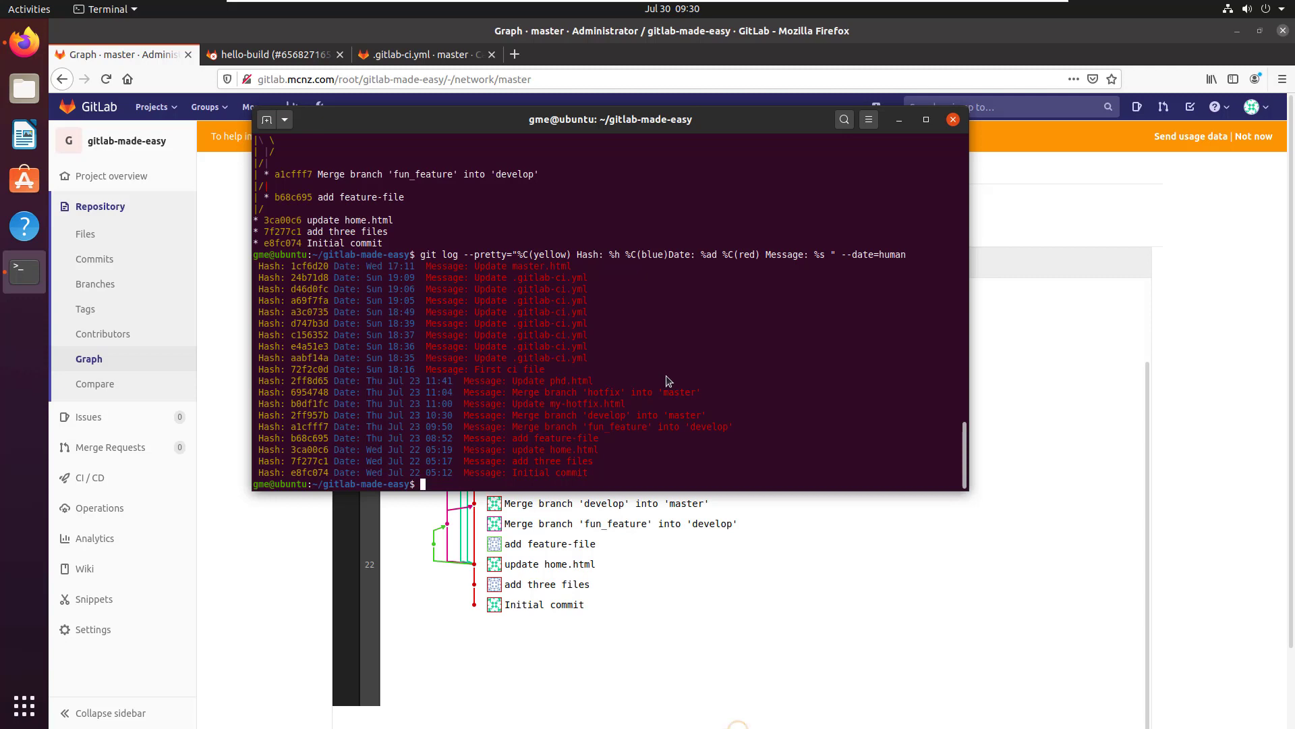
mouse_move(575, 255)
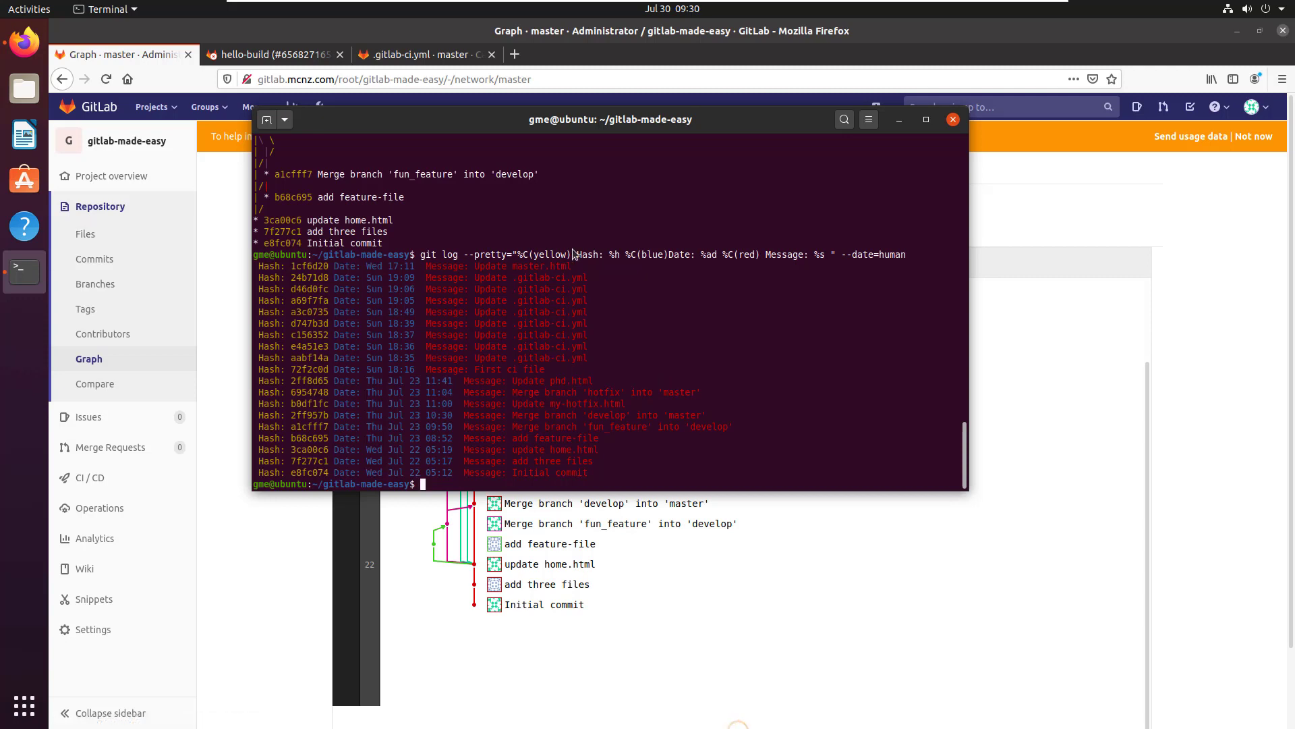
mouse_move(599, 261)
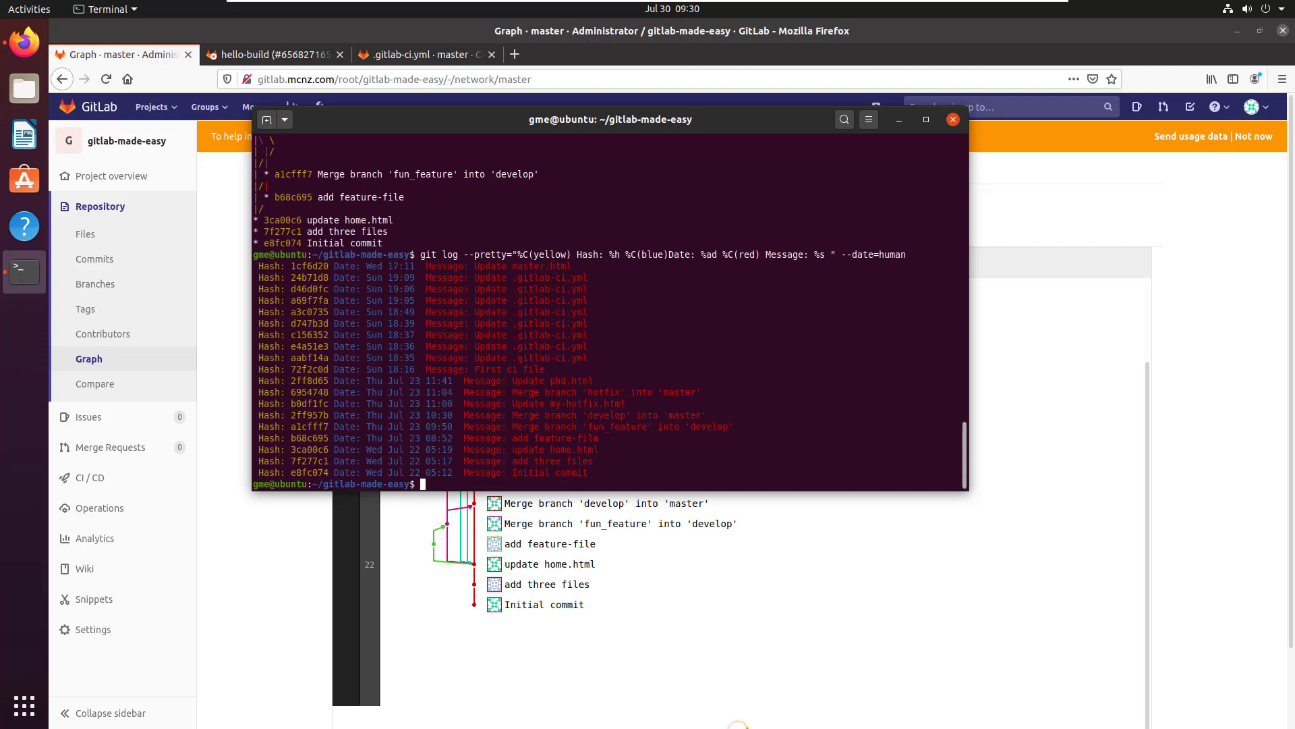
mouse_move(740, 461)
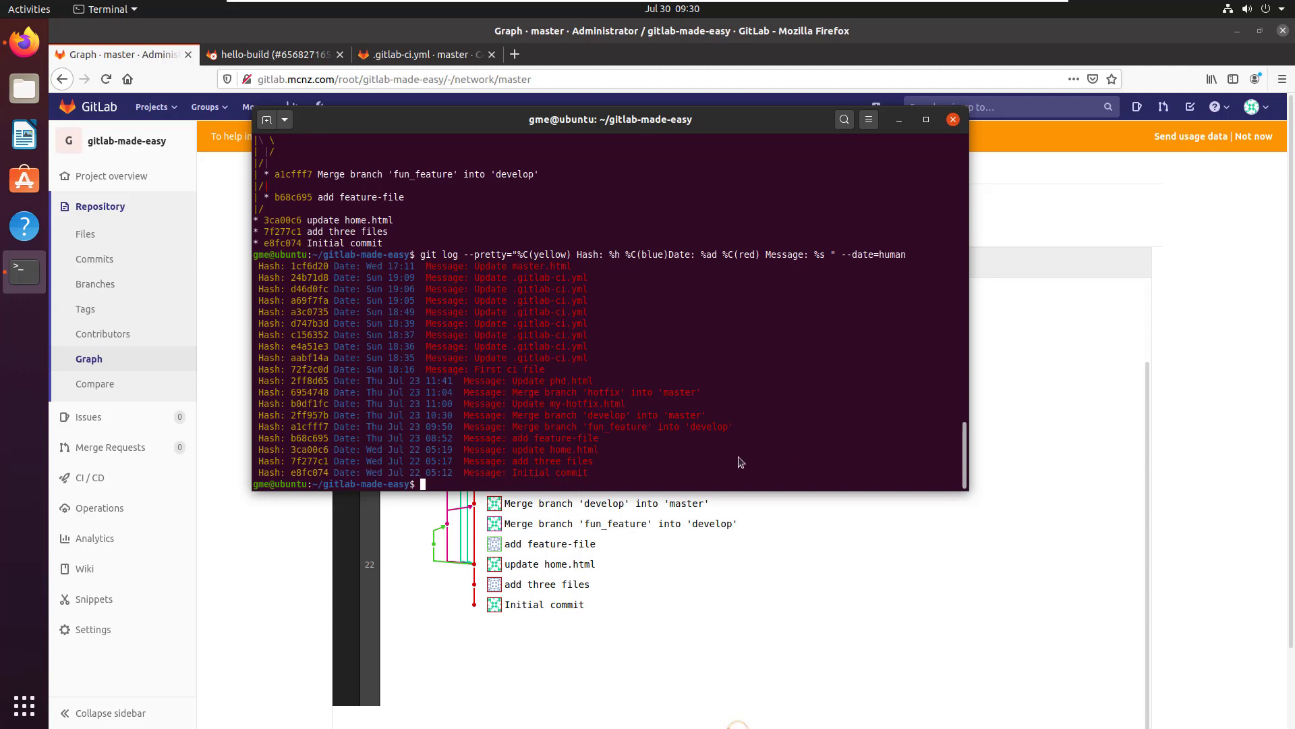
- Show the history with git log --pretty=raw, then raw with --oneline
text(git log)
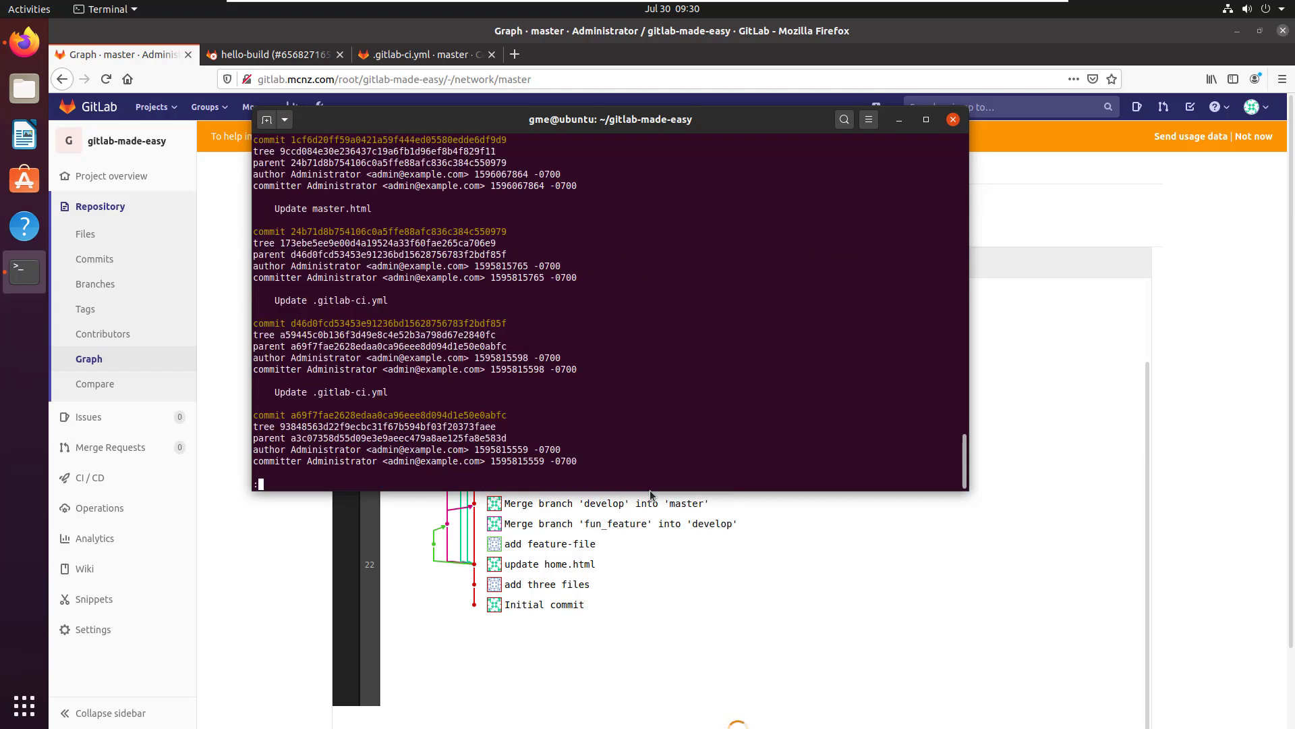
scroll(down, 3)
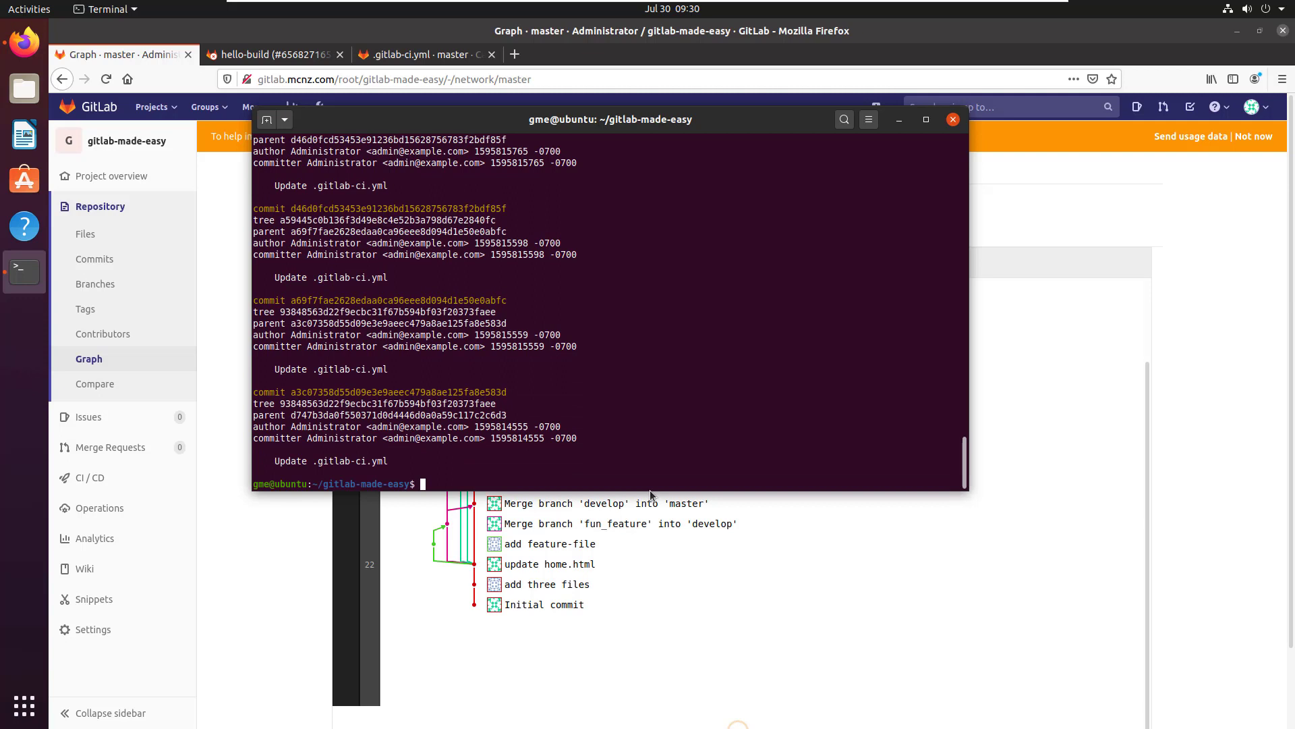
text(git log --pretty=raw -)
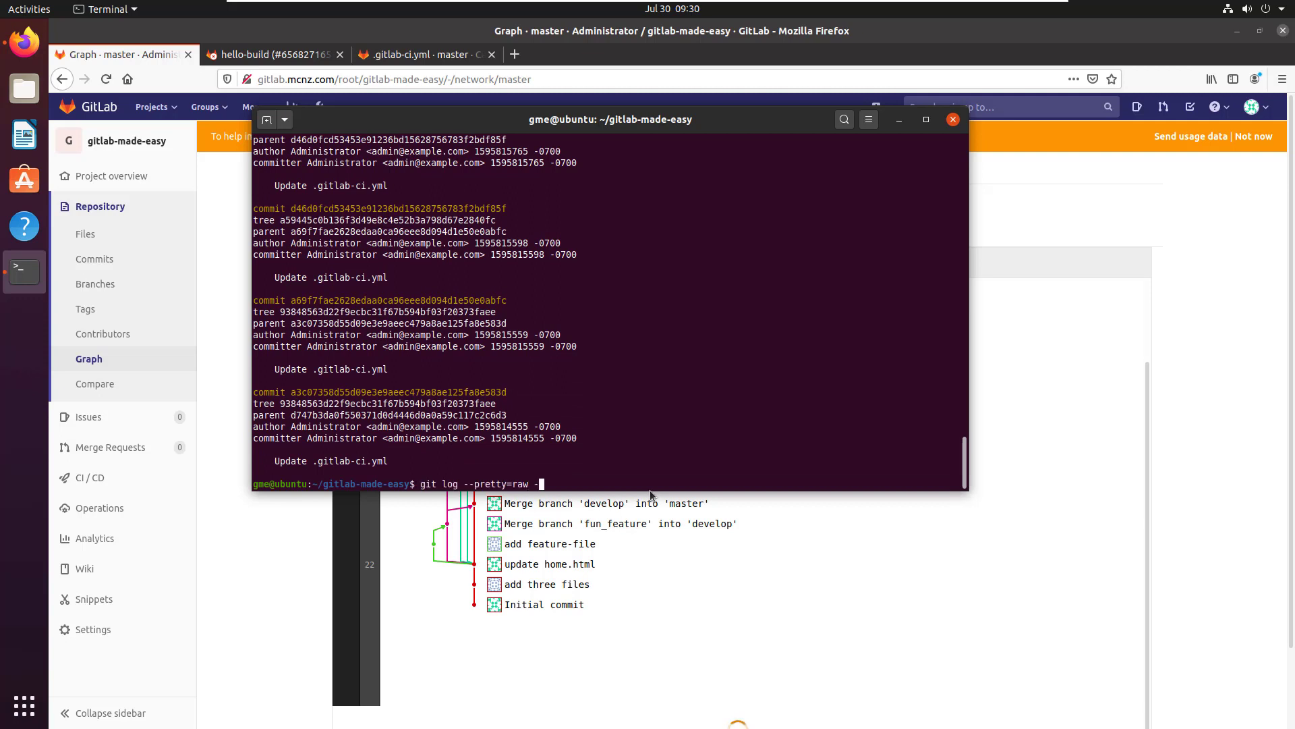
text(--oneline)
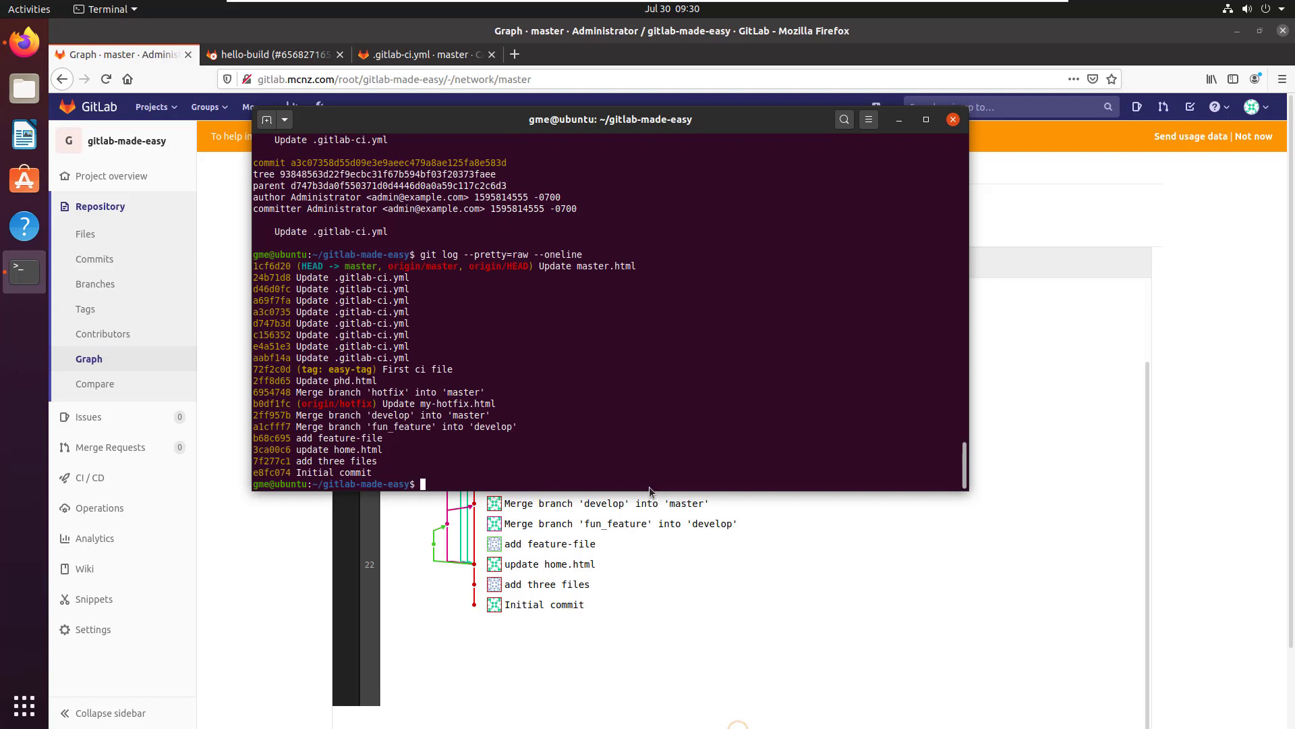
- Show the history with --pretty=short, then --pretty=email patch headers
text(git log --pretty=raw)
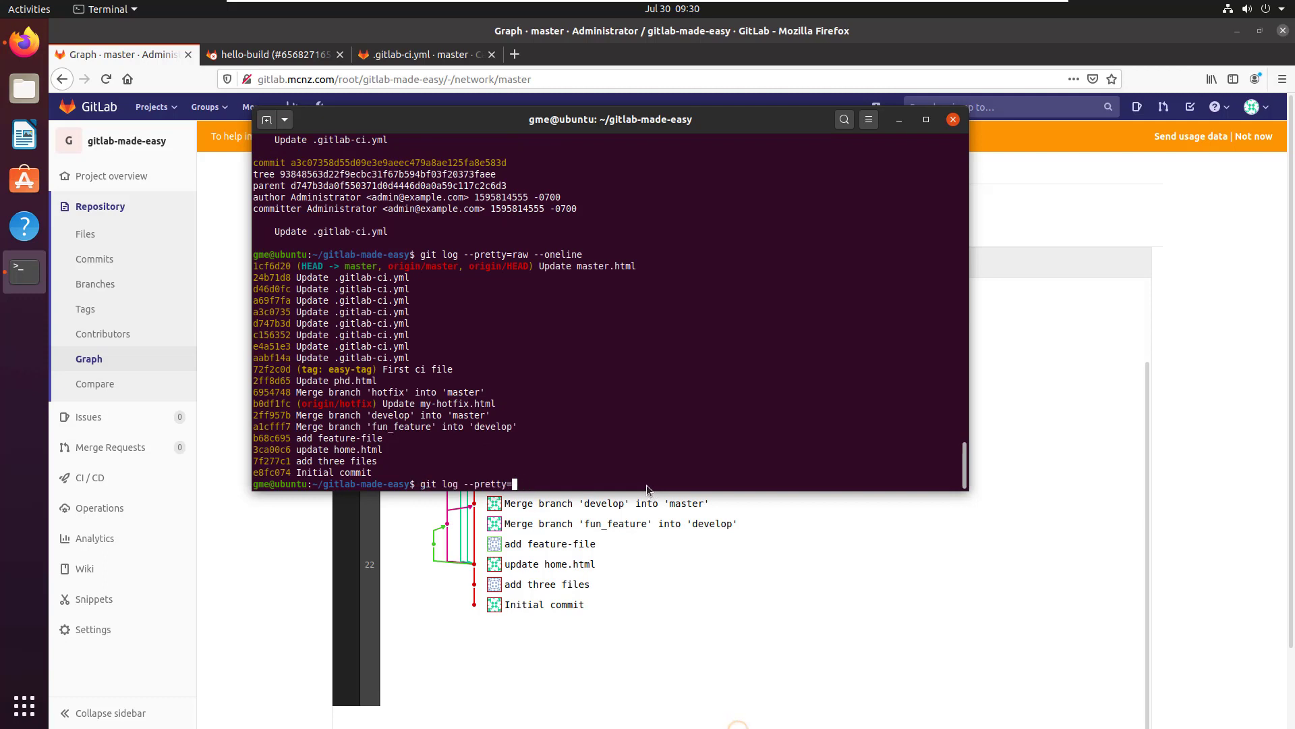
text(short)
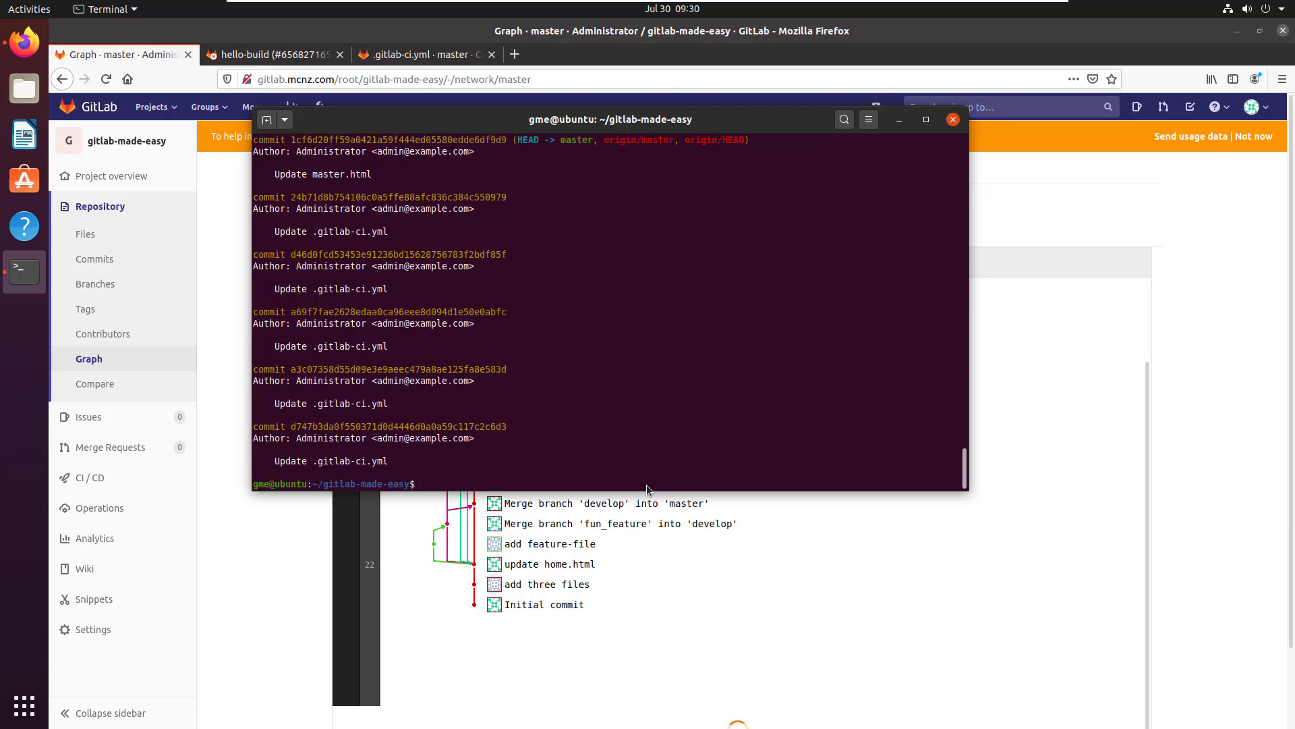
text(git log --pretty=short)
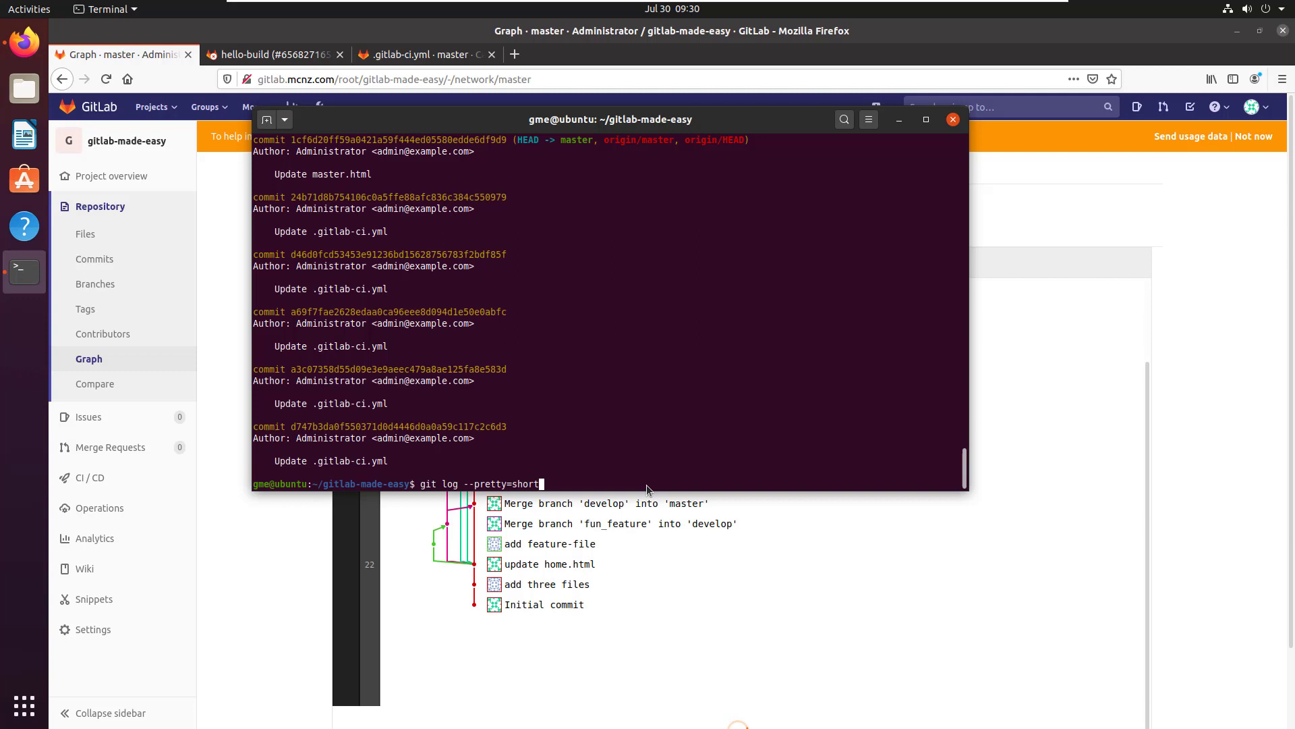
key(BackSpace)
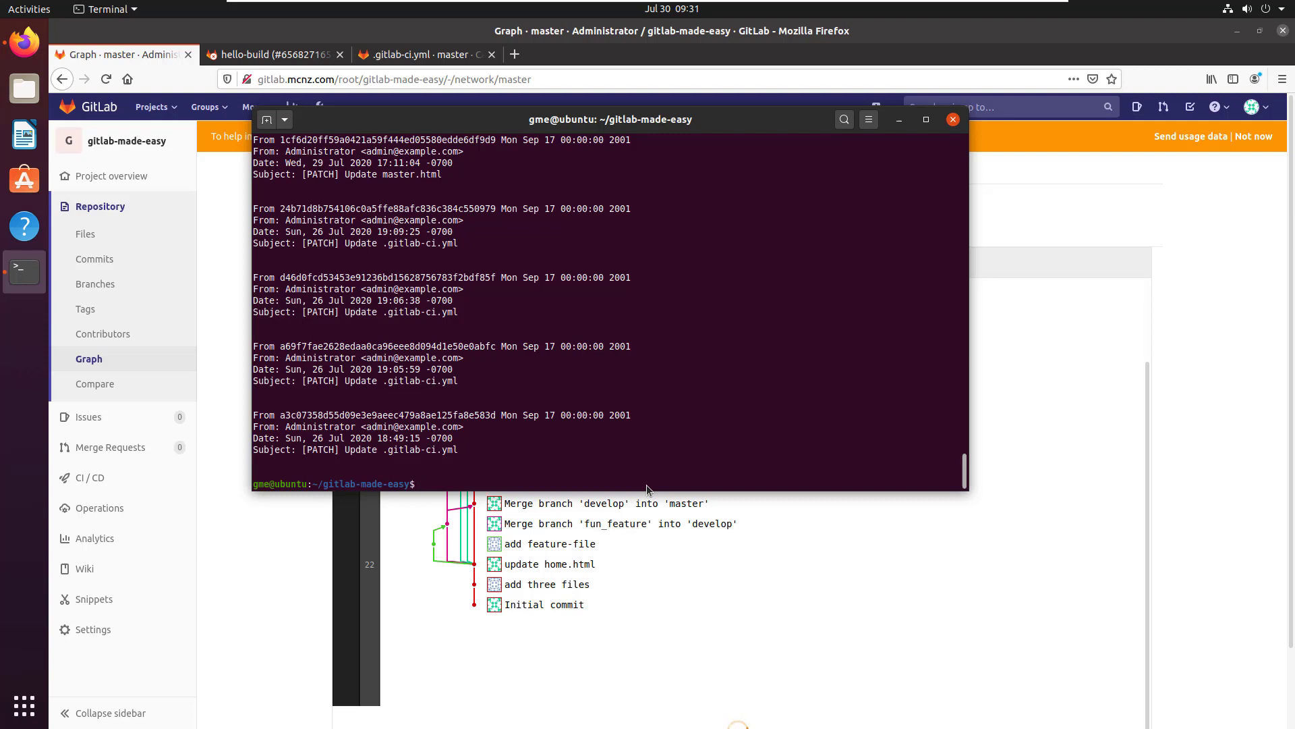
text(git log --on)
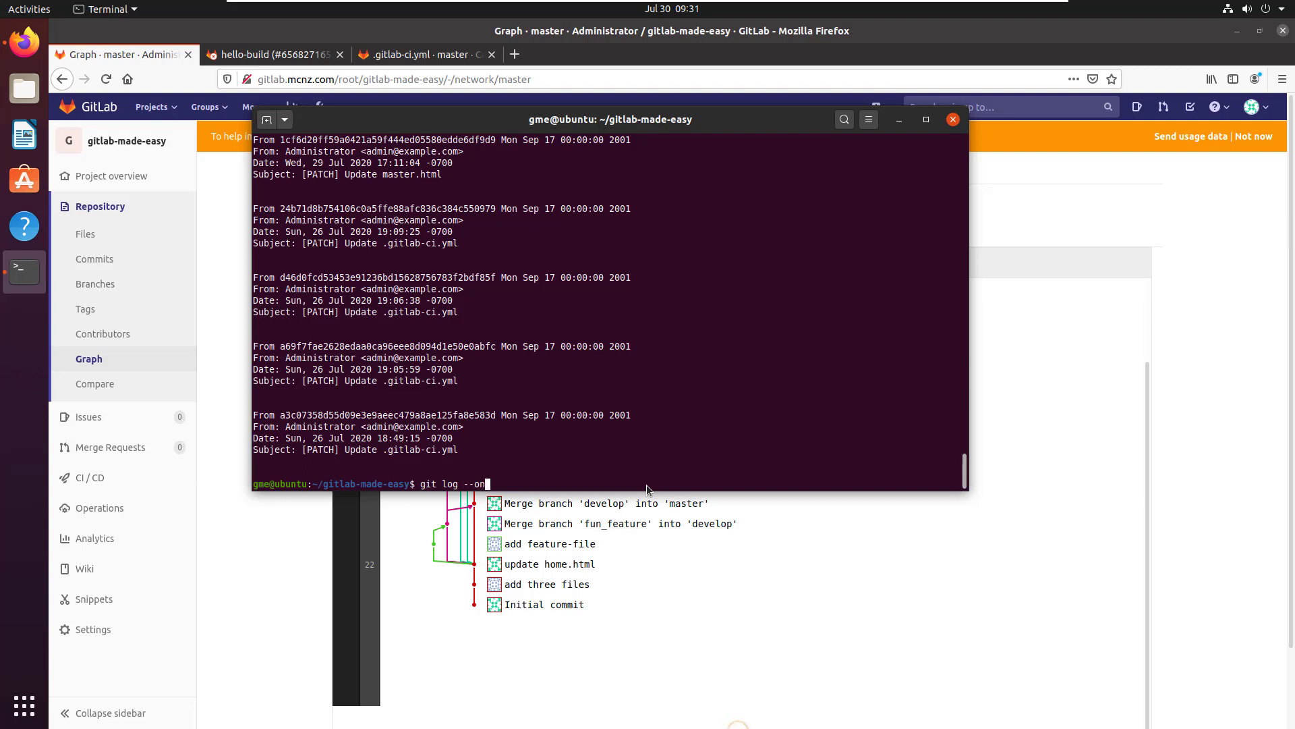
- Run git log --oneline, then git reflog showing HEAD's single clone entry
text(line)
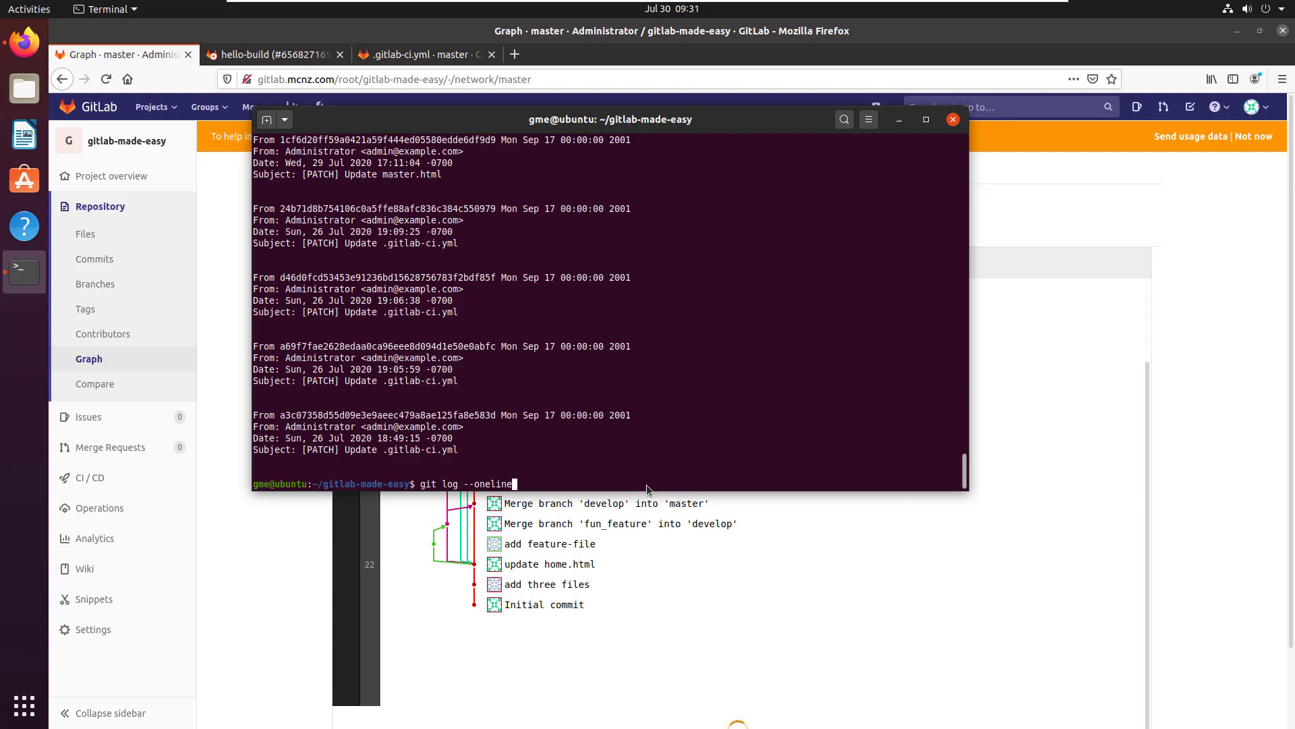
key(Return)
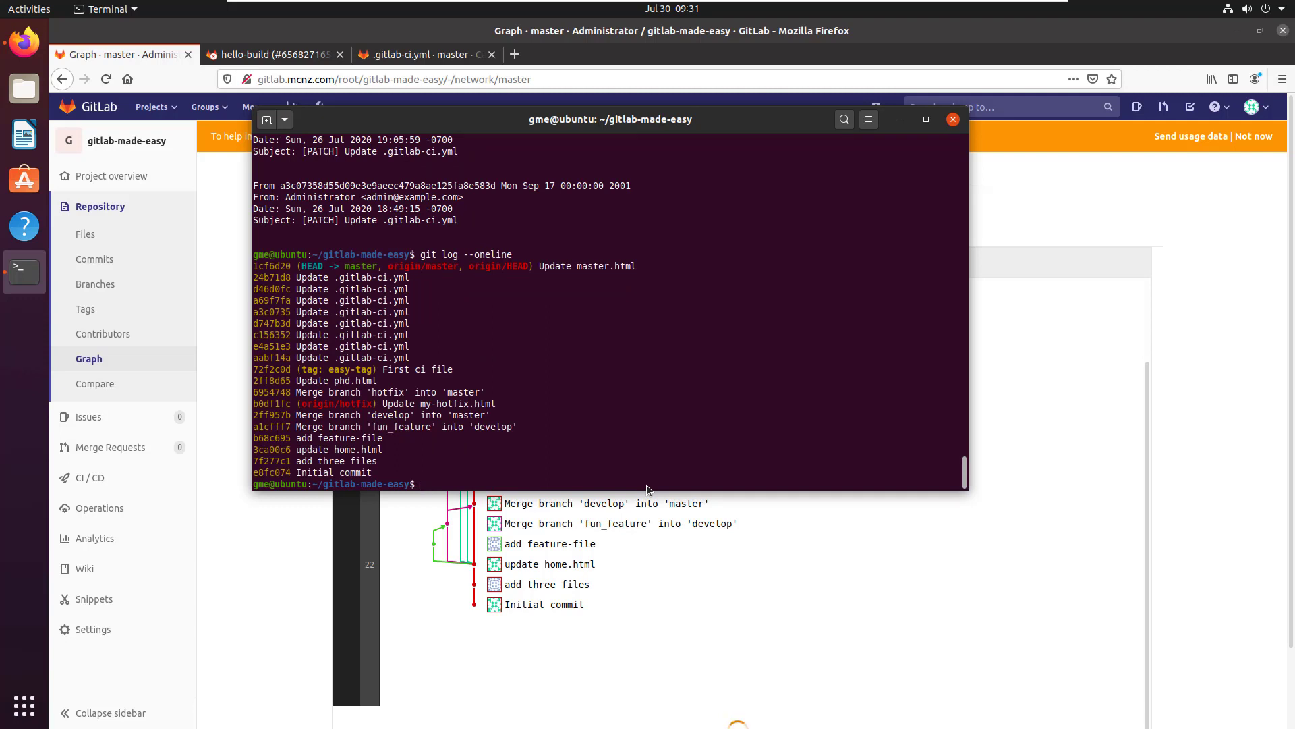
text(git)
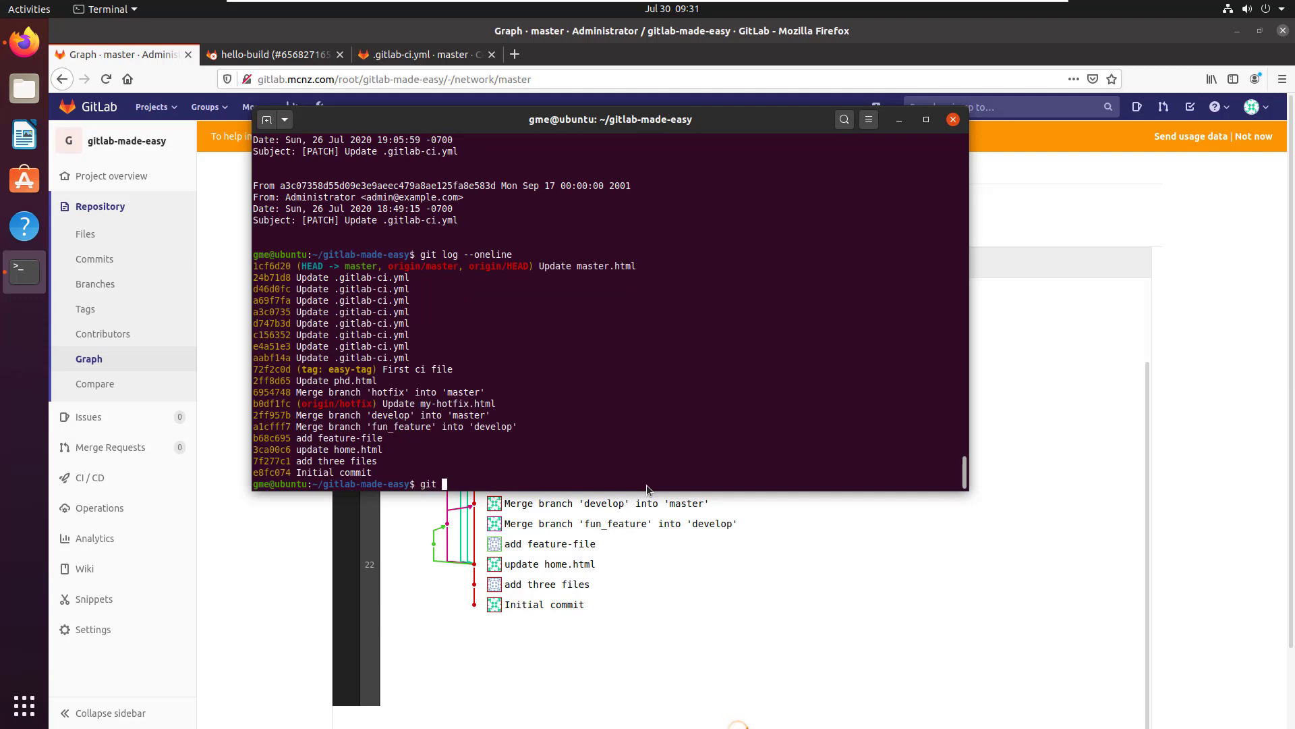
text(reflog)
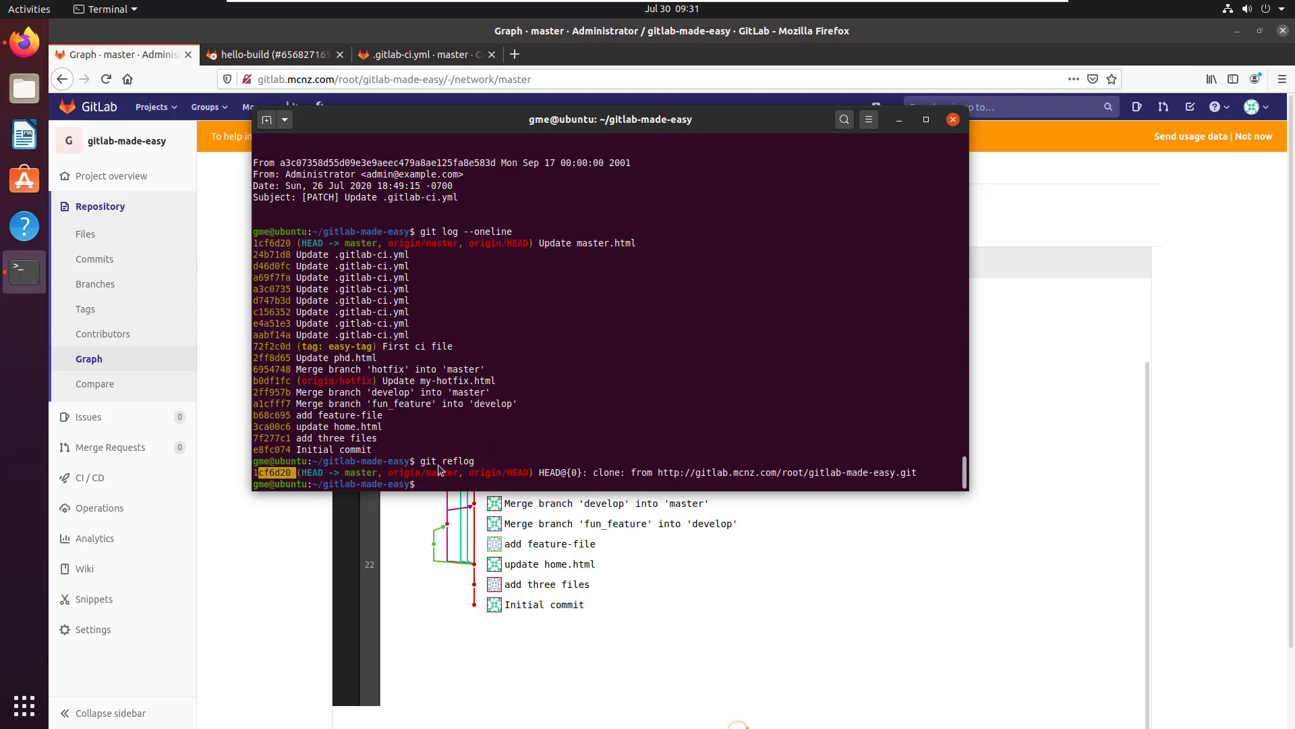
mouse_move(498, 462)
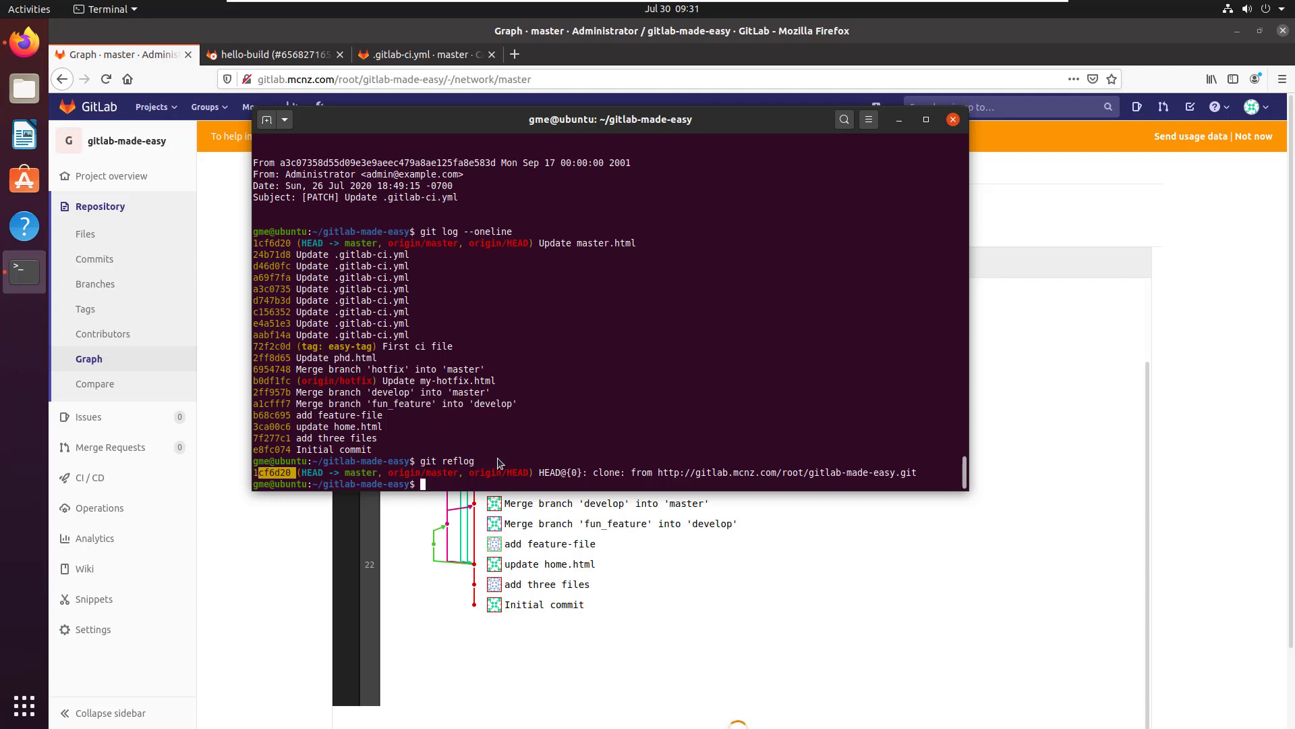
mouse_move(1051, 452)
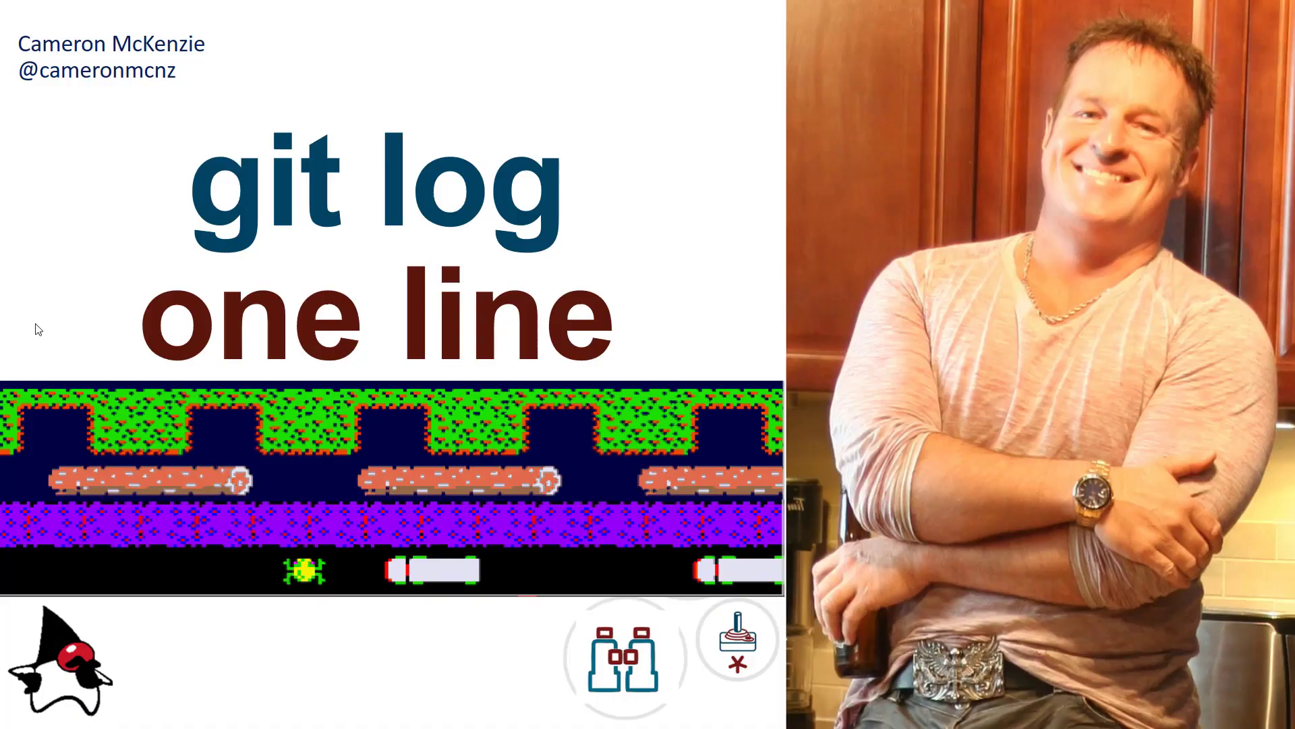
mouse_move(439, 486)
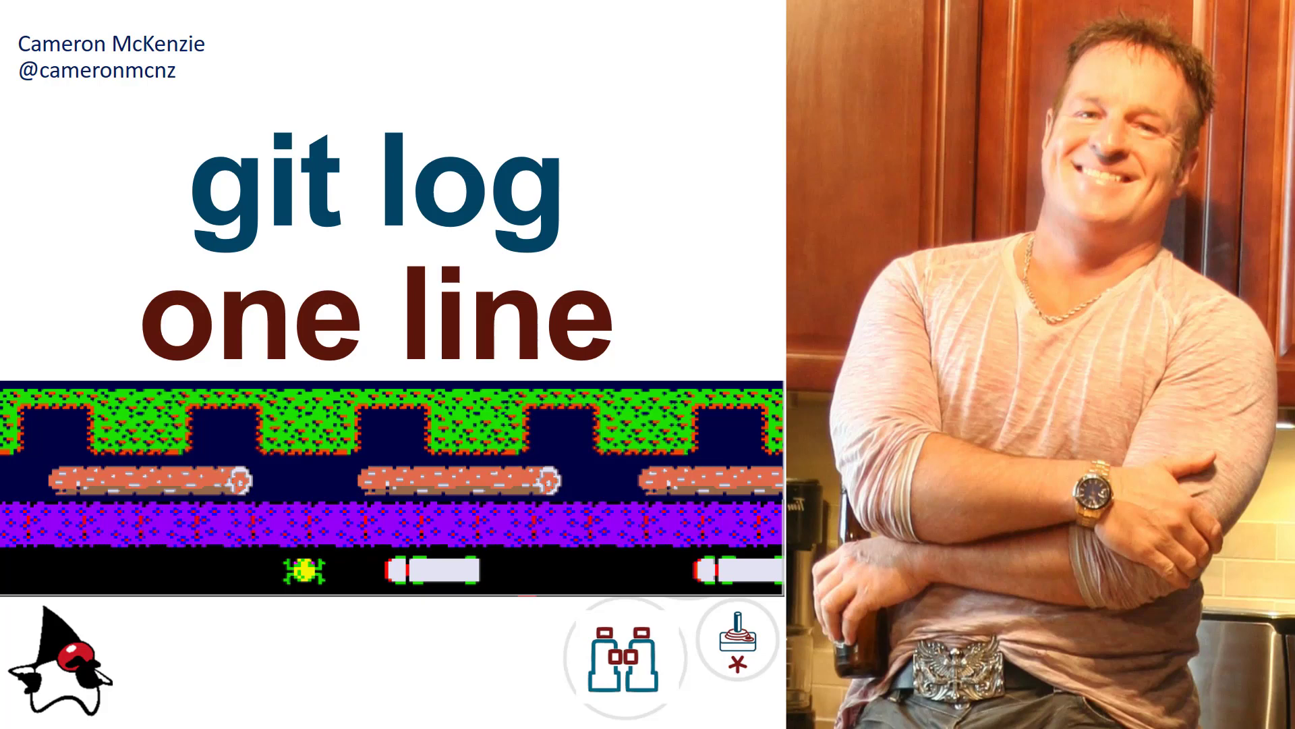
mouse_move(28, 91)
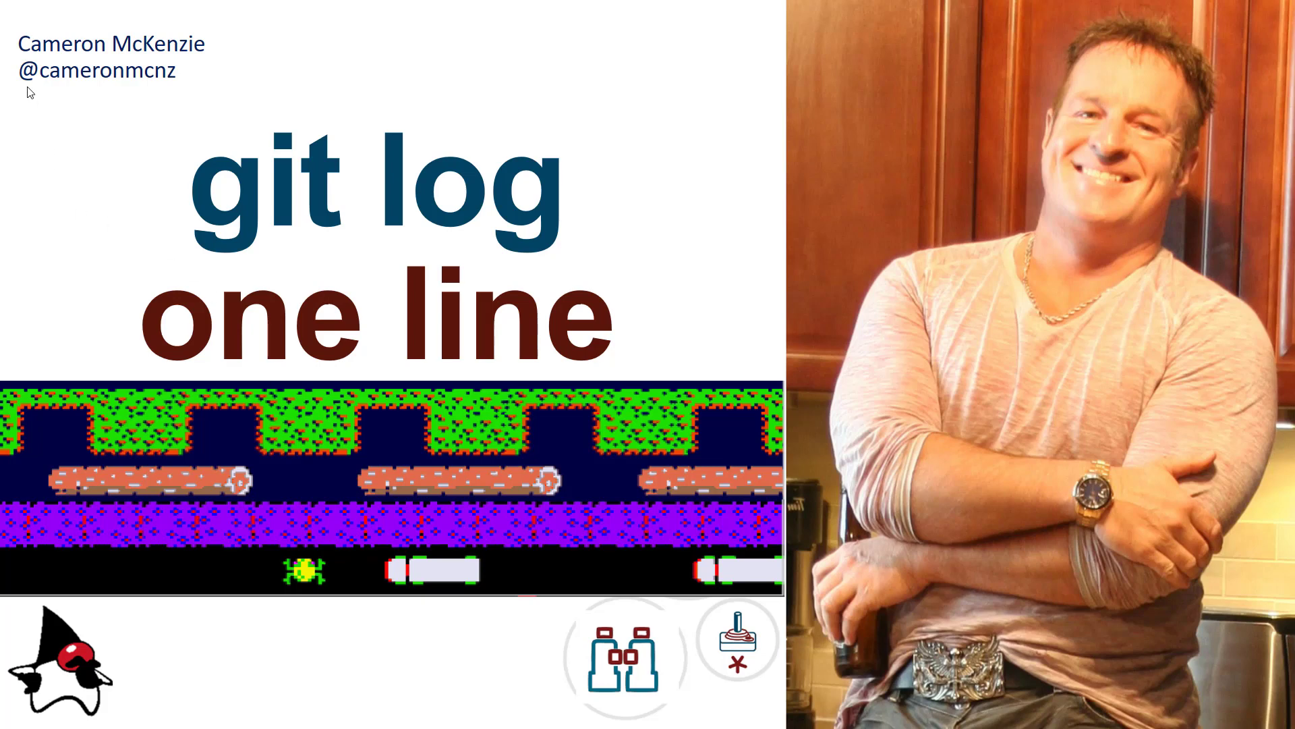
mouse_move(824, 170)
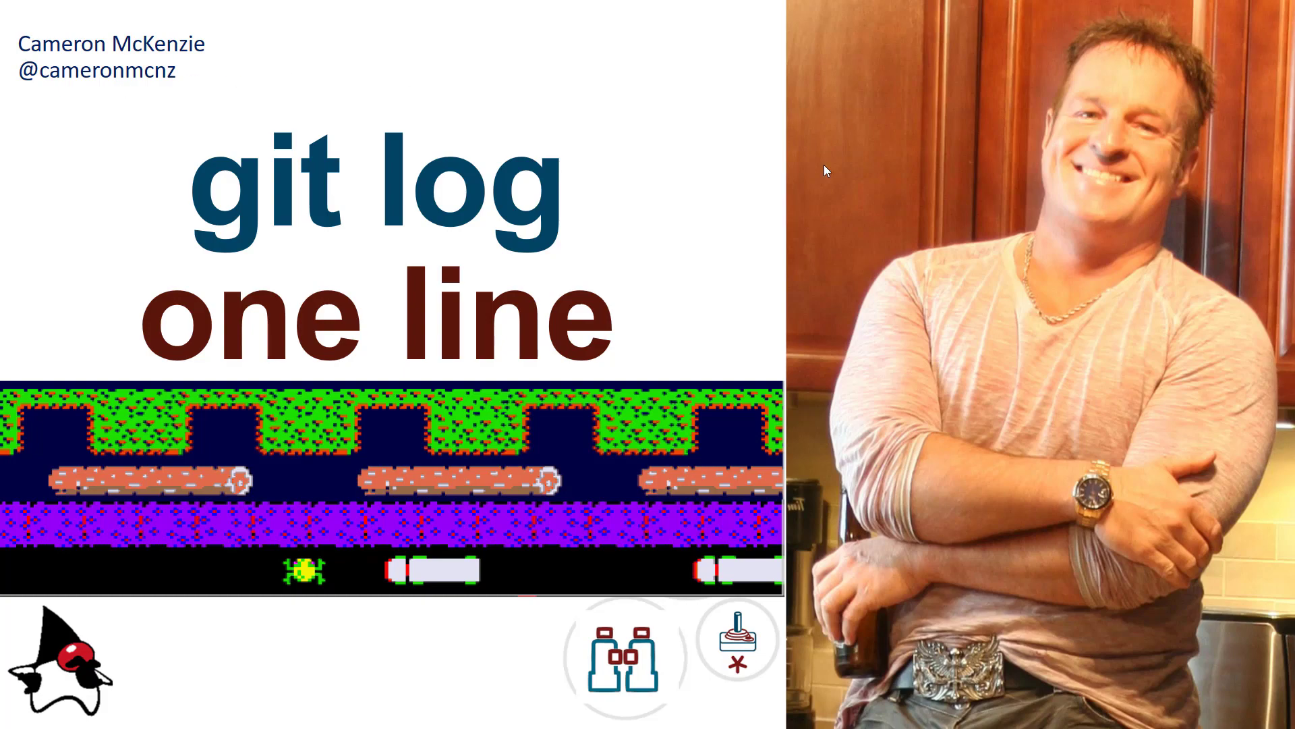